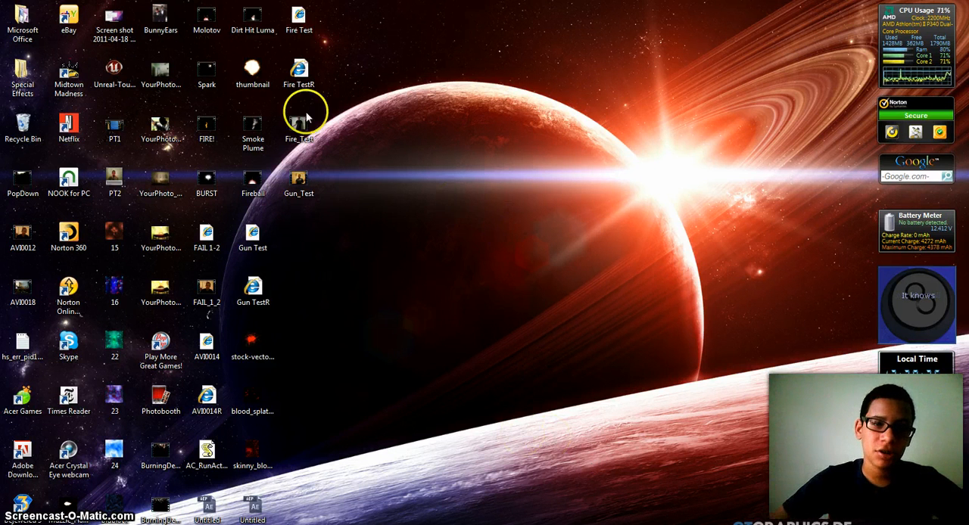
- Launch After Effects from the desktop icon, opening an empty untitled project
{"action": "left_click", "coordinate": [298, 121]}
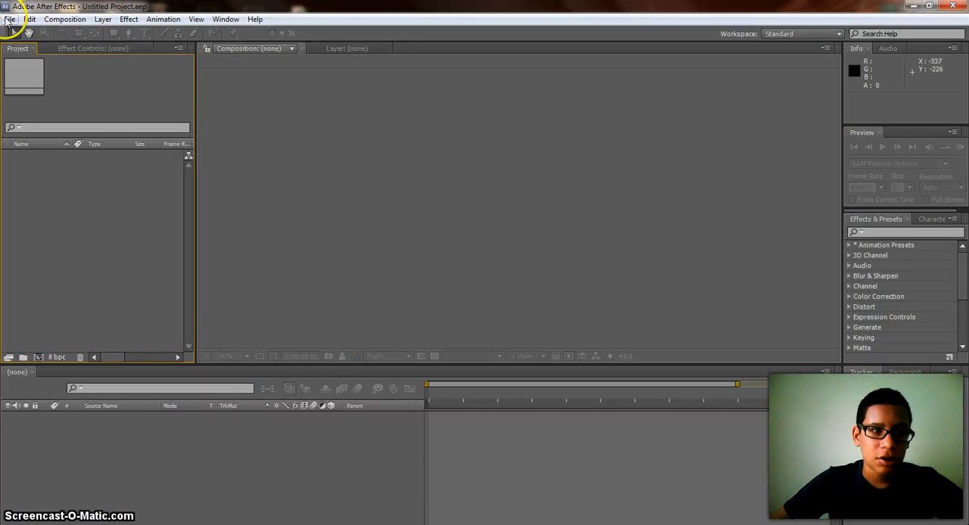
- Import AVI0028.avi from Libraries > Videos through File > Import > File
{"action": "left_click", "coordinate": [10, 19]}
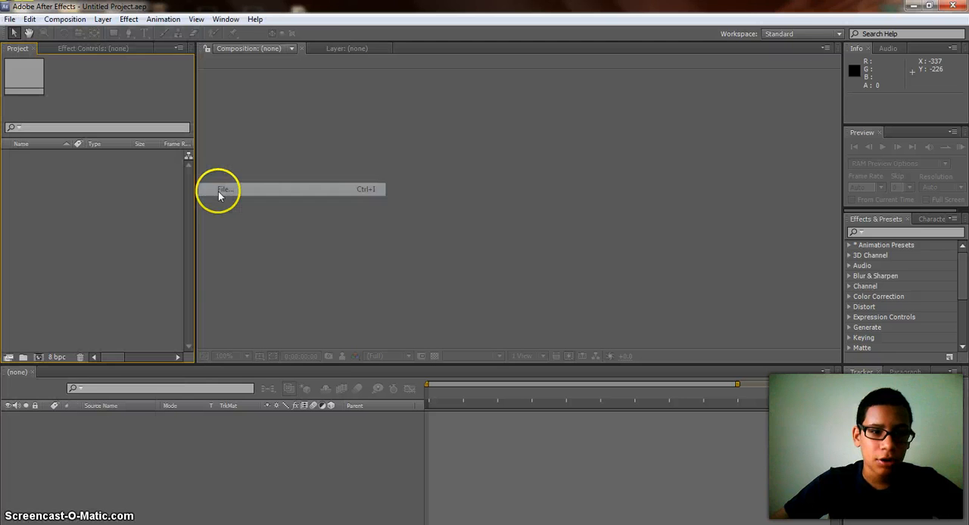
{"action": "left_click", "coordinate": [224, 188]}
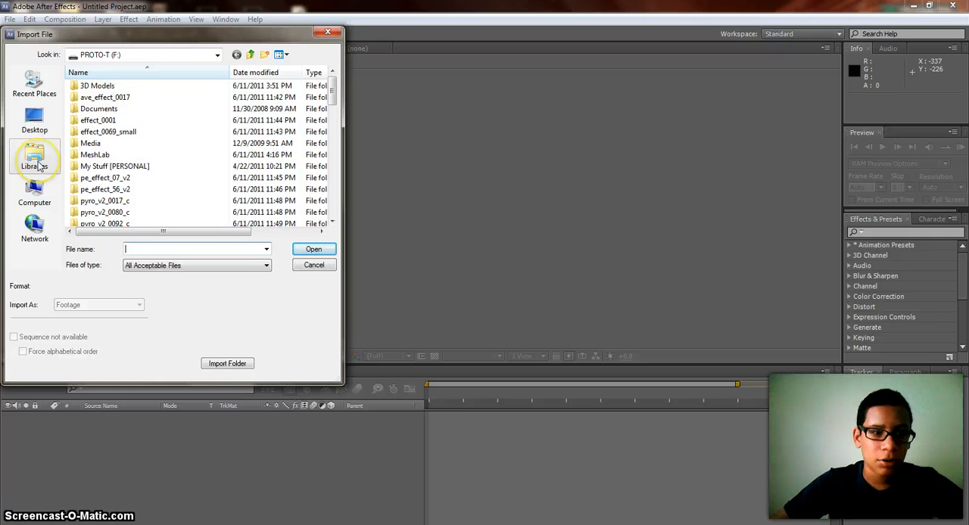
{"action": "left_click", "coordinate": [34, 159]}
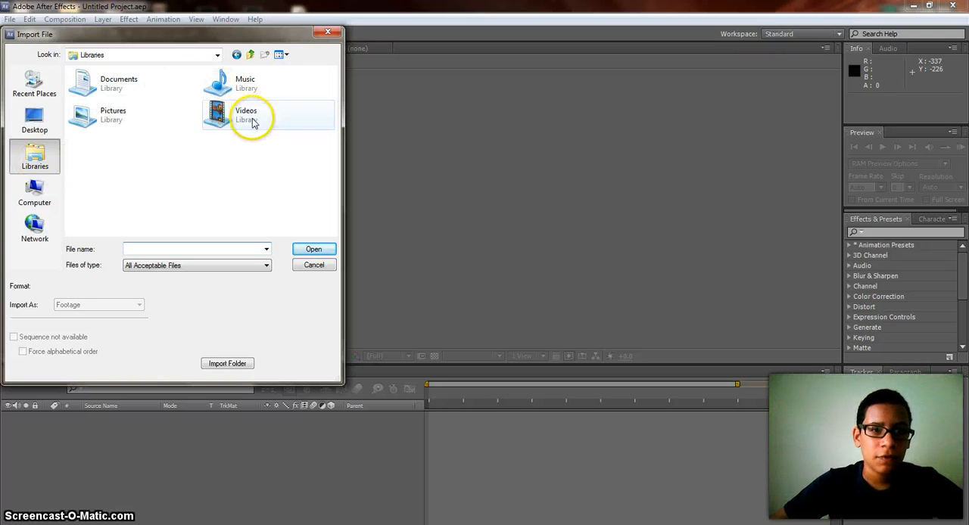
{"action": "double_click", "coordinate": [245, 114]}
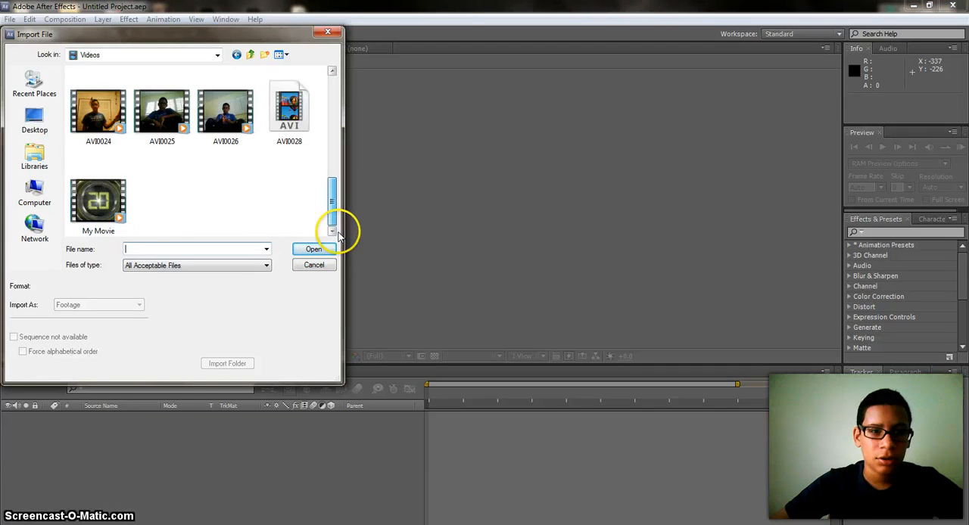
{"action": "left_click", "coordinate": [289, 110]}
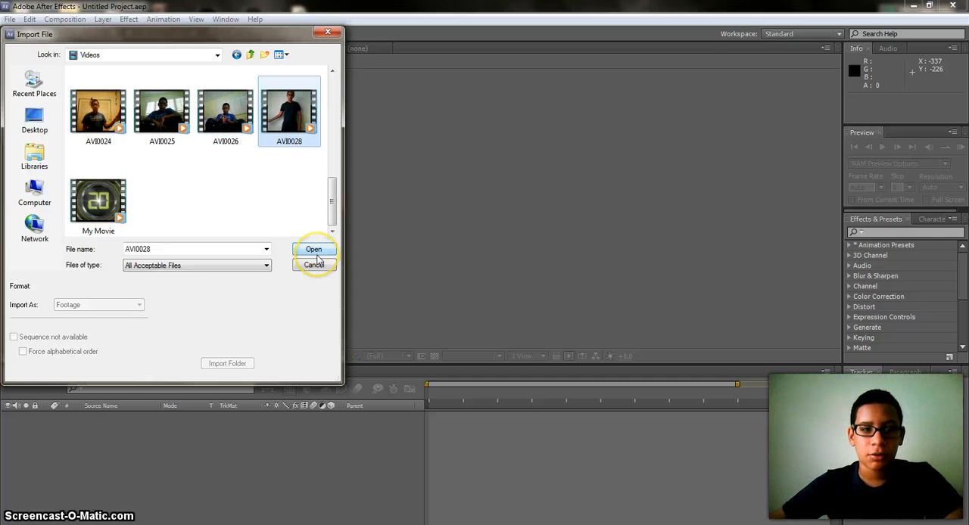
{"action": "left_click", "coordinate": [314, 249]}
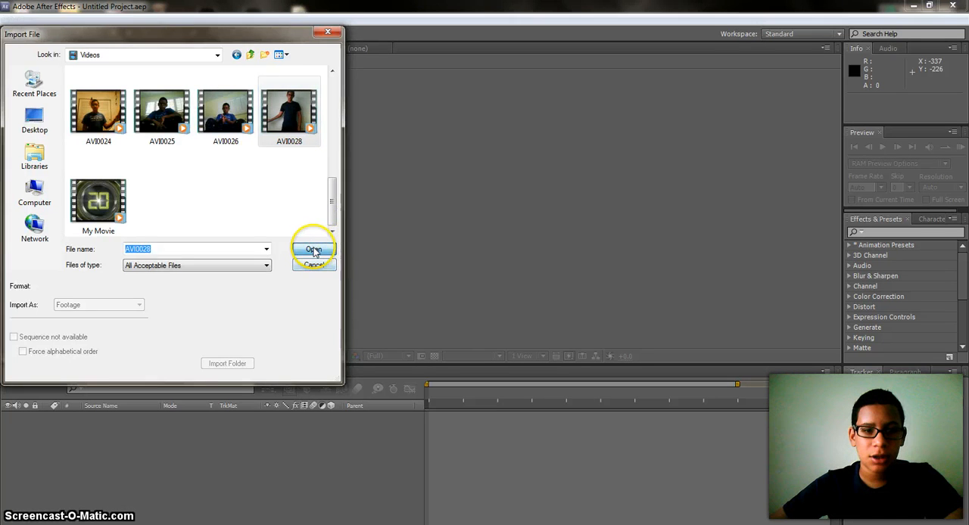
{"action": "left_click", "coordinate": [312, 250]}
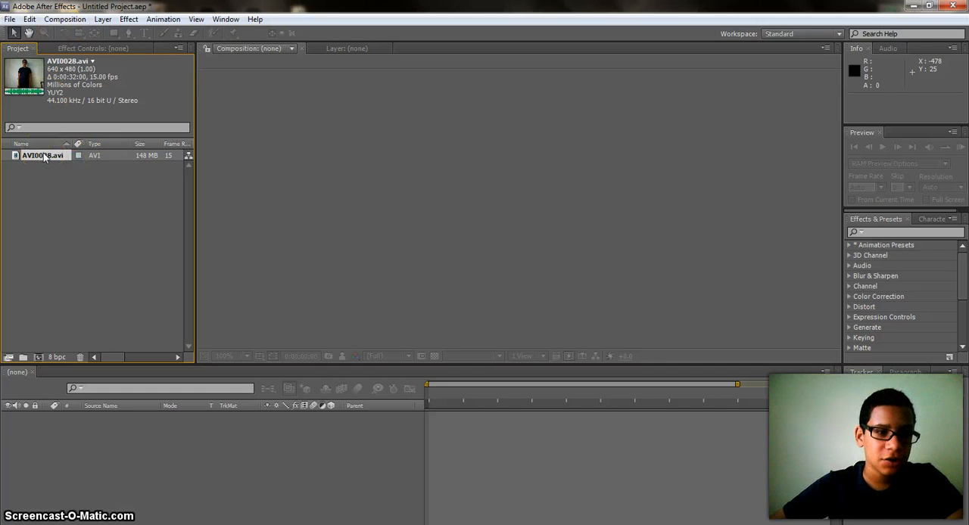
- Create the AVI0028 composition from the clip and scrub through the arm gestures
{"action": "left_click_drag", "start_coordinate": [42, 155], "coordinate": [30, 310]}
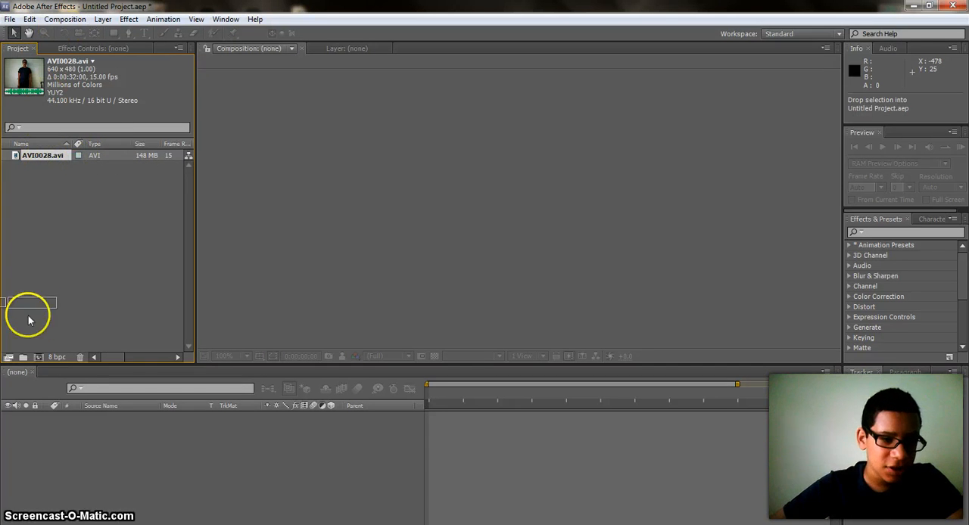
{"action": "mouse_move", "coordinate": [55, 356]}
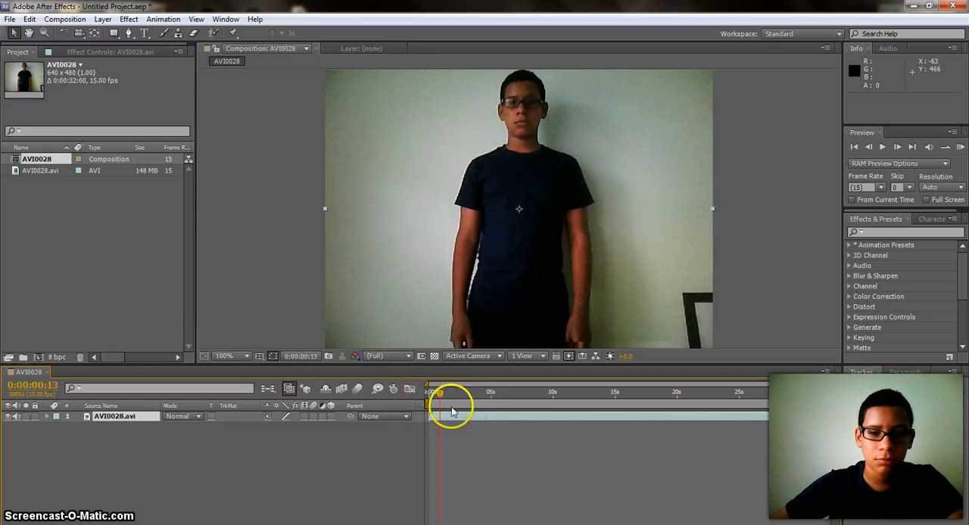
{"action": "left_click_drag", "start_coordinate": [439, 393], "coordinate": [582, 394]}
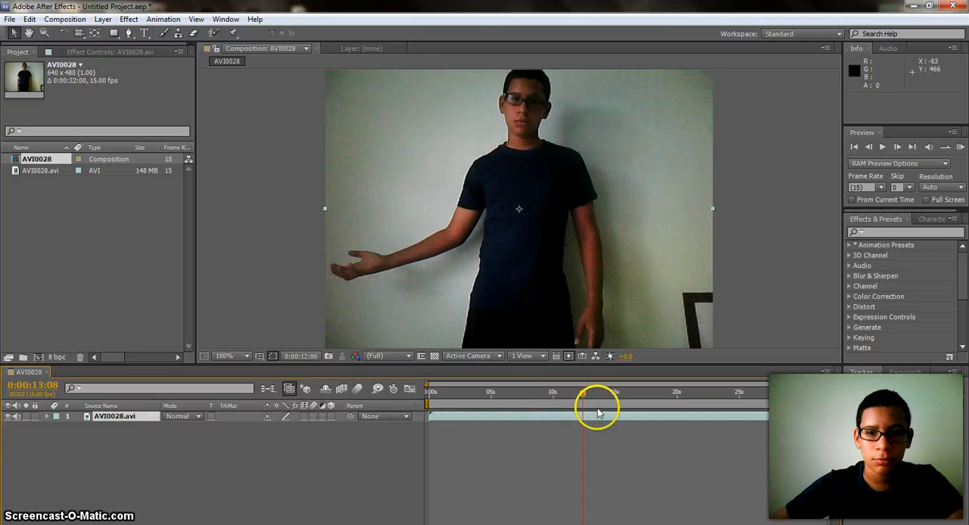
{"action": "left_click_drag", "start_coordinate": [594, 392], "coordinate": [682, 392]}
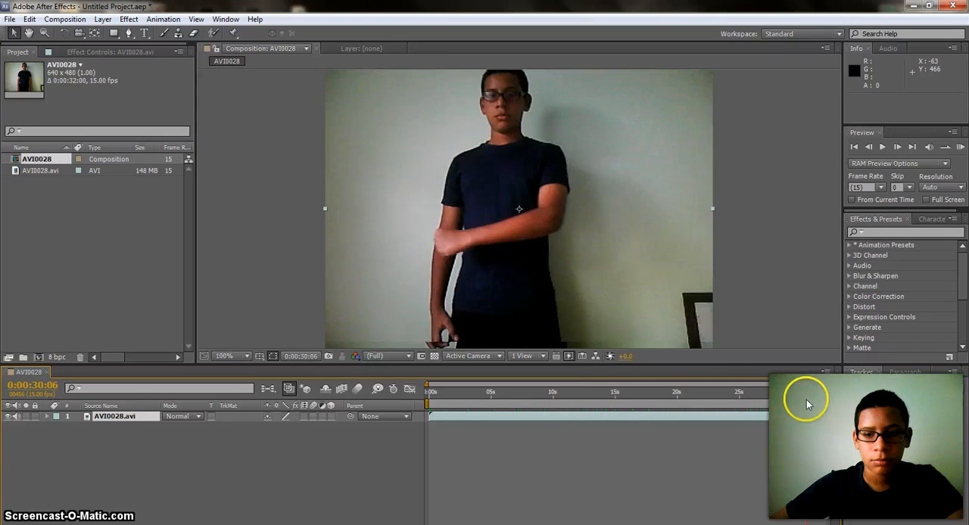
{"action": "left_click", "coordinate": [695, 392]}
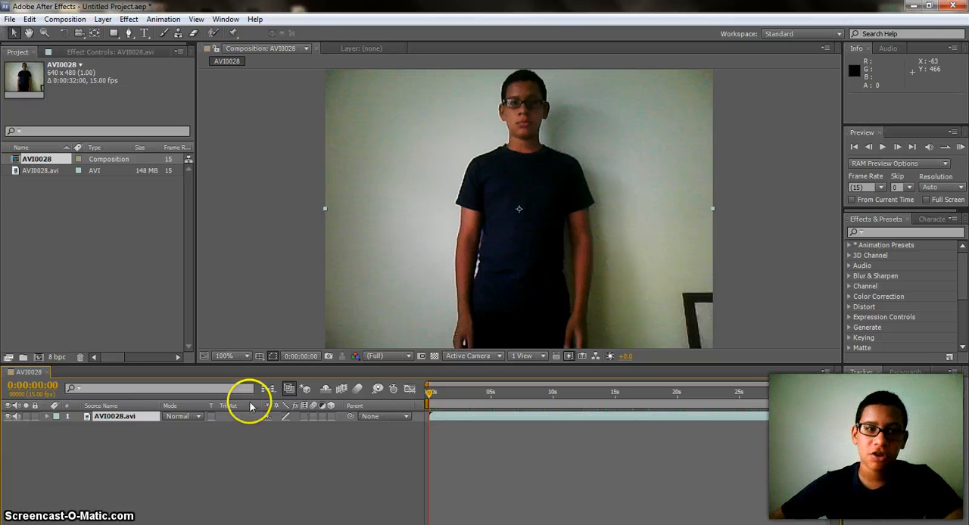
{"action": "mouse_move", "coordinate": [189, 380]}
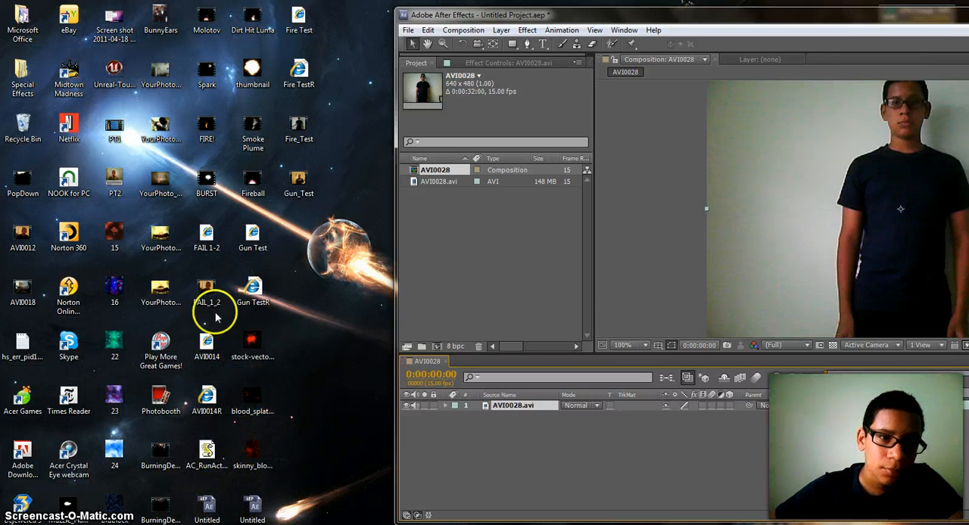
{"action": "mouse_move", "coordinate": [193, 143]}
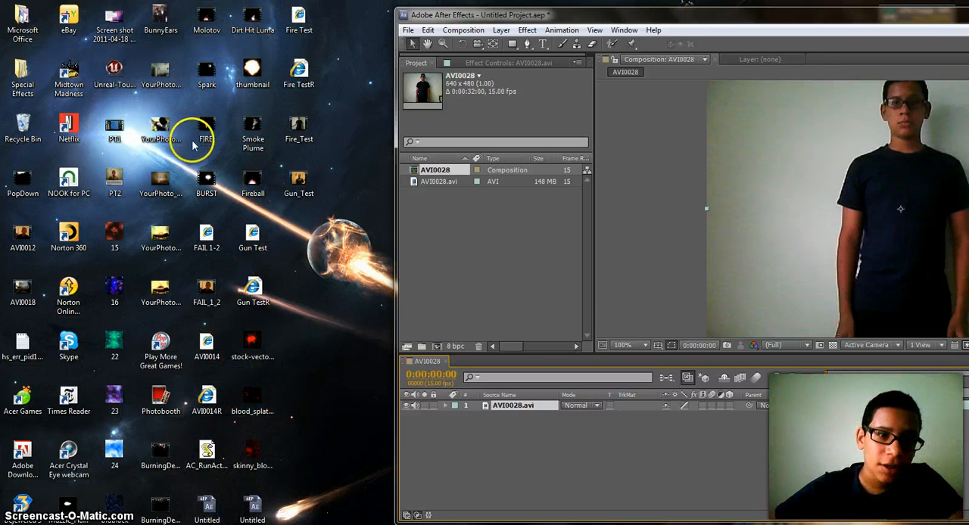
- Drag FIRE!.wmv from the desktop into the After Effects Project panel
{"action": "left_click", "coordinate": [207, 129]}
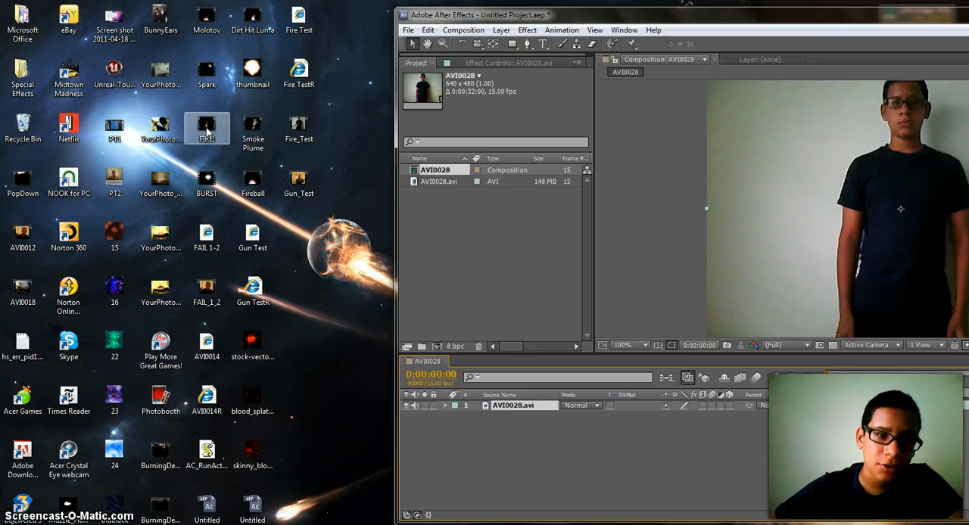
{"action": "left_click_drag", "start_coordinate": [206, 128], "coordinate": [475, 223]}
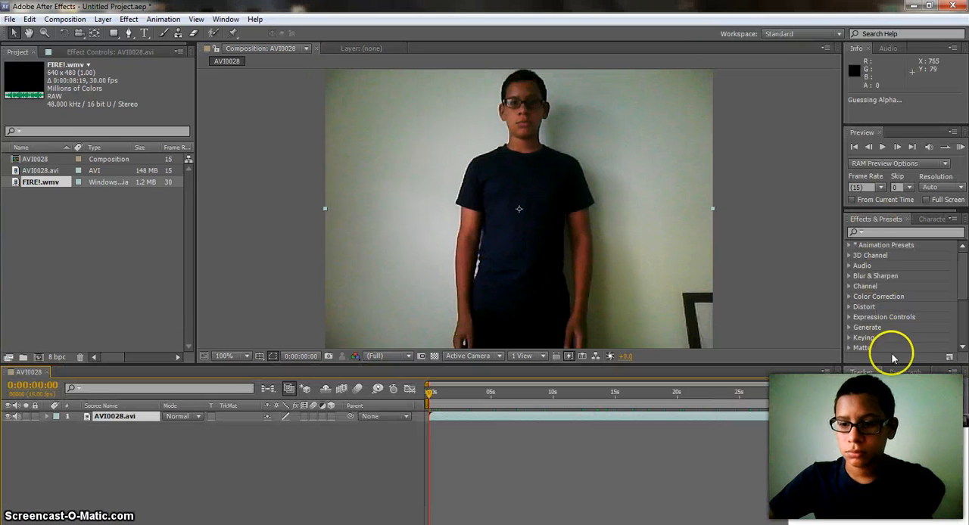
{"action": "mouse_move", "coordinate": [401, 269]}
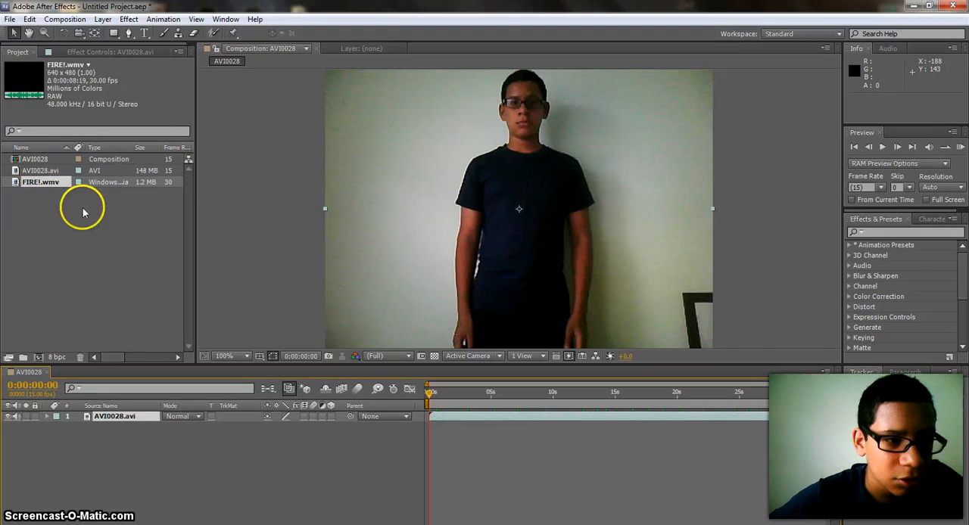
{"action": "mouse_move", "coordinate": [469, 299]}
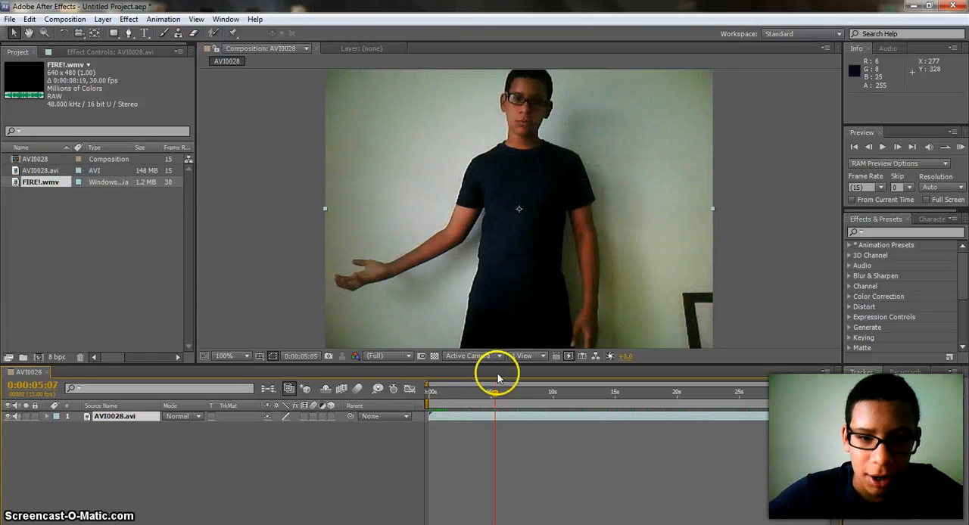
- Place FIRE!.wmv as a layer at five seconds, then return to about three seconds
{"action": "left_click_drag", "start_coordinate": [494, 391], "coordinate": [481, 391]}
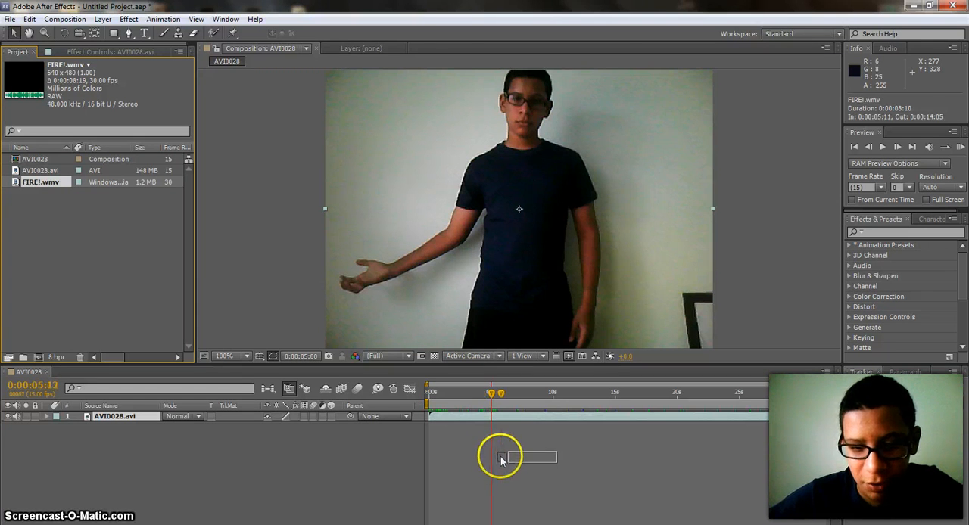
{"action": "left_click_drag", "start_coordinate": [501, 457], "coordinate": [491, 463]}
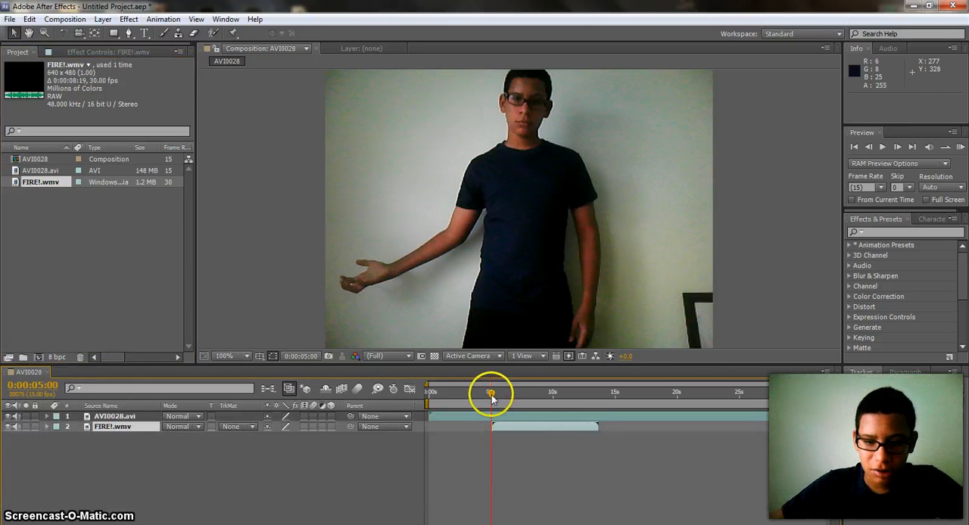
{"action": "left_click_drag", "start_coordinate": [490, 392], "coordinate": [501, 392]}
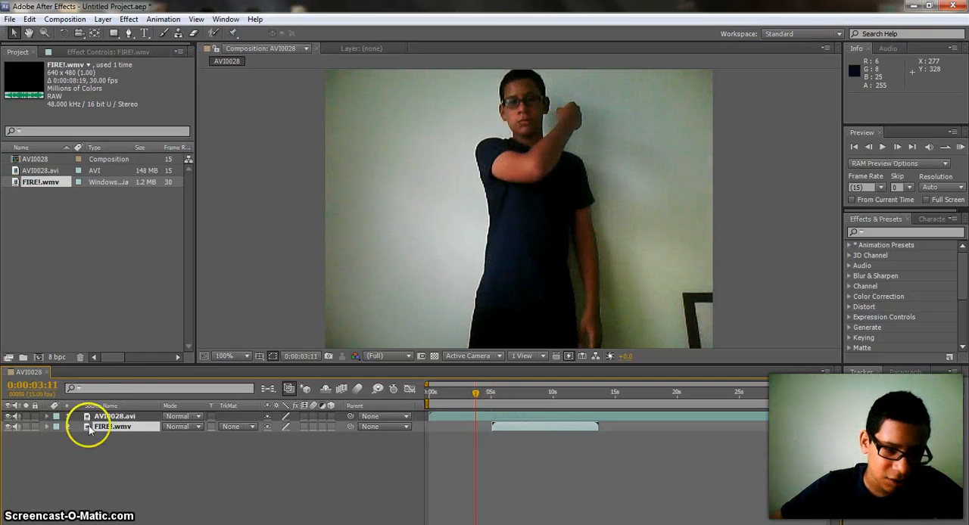
{"action": "mouse_move", "coordinate": [696, 204]}
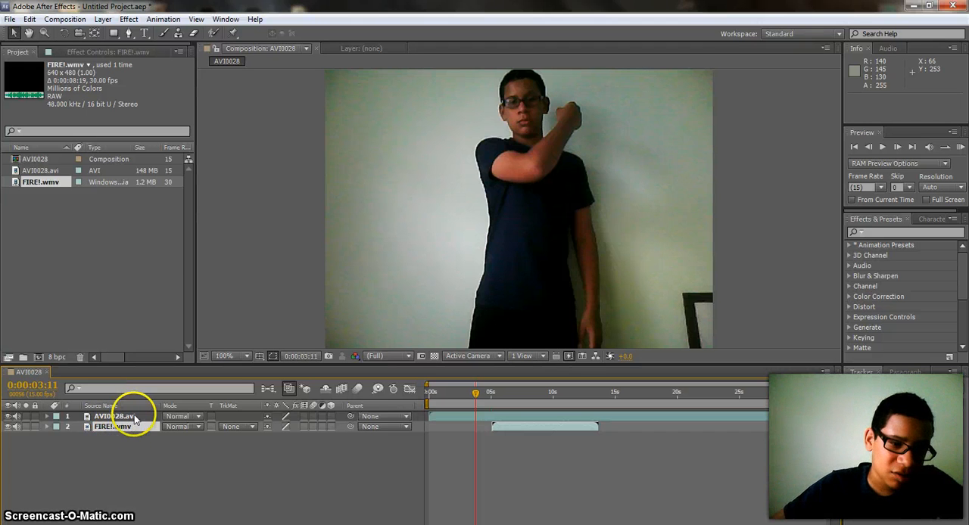
{"action": "left_click", "coordinate": [112, 426]}
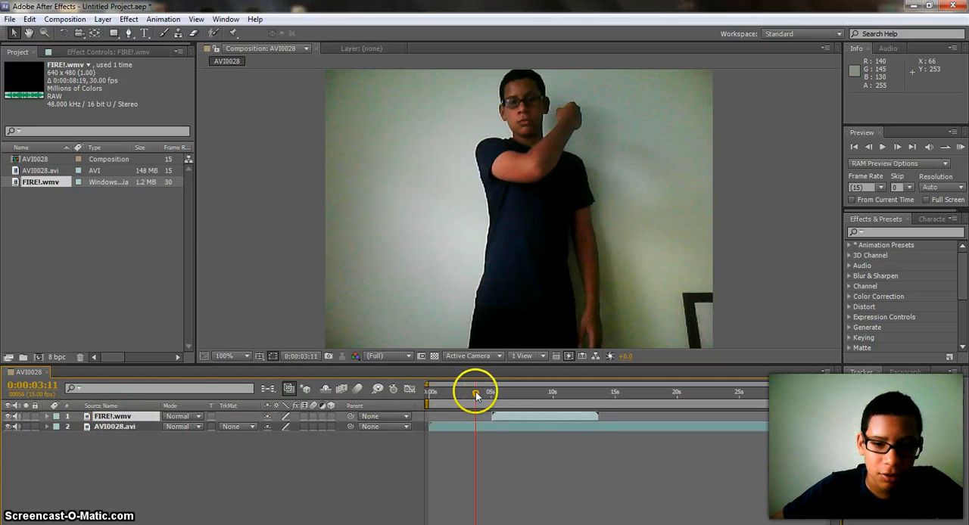
{"action": "left_click_drag", "start_coordinate": [476, 392], "coordinate": [503, 392]}
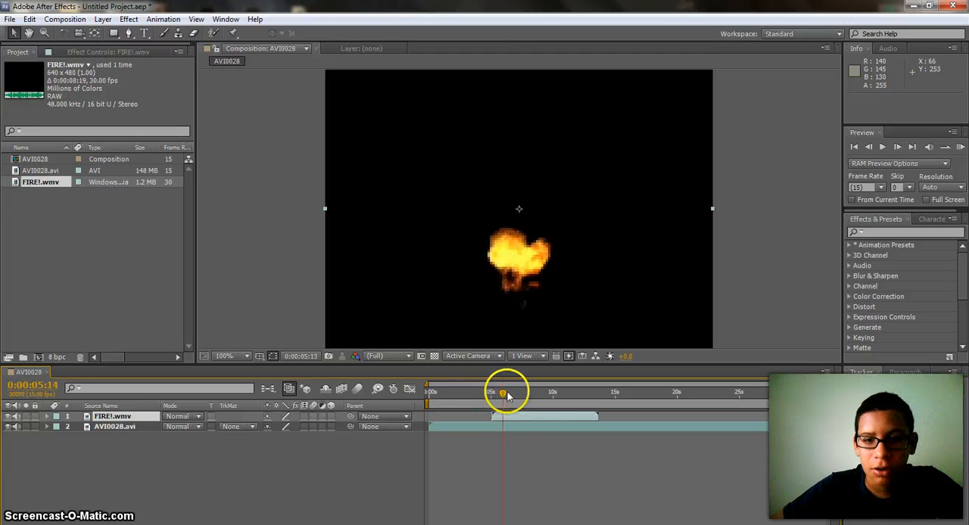
{"action": "left_click_drag", "start_coordinate": [503, 392], "coordinate": [550, 392]}
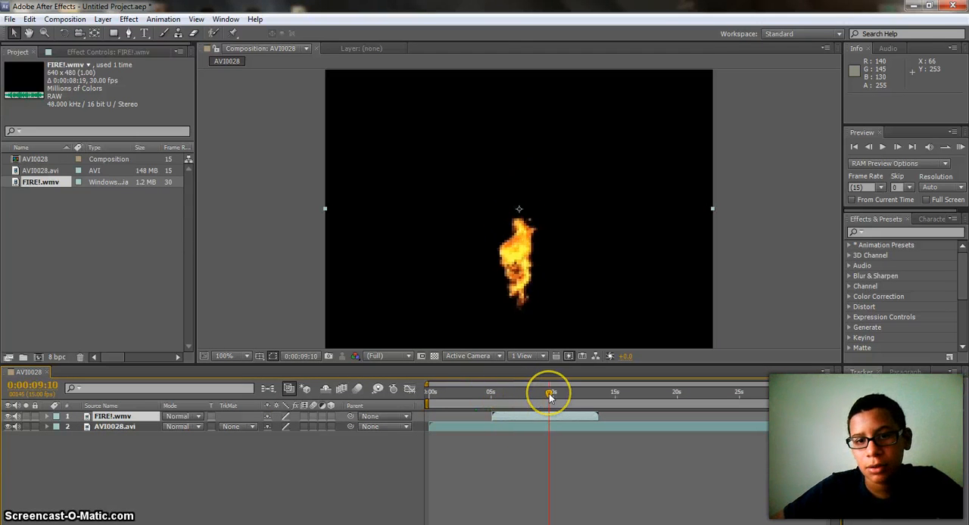
{"action": "left_click_drag", "start_coordinate": [549, 392], "coordinate": [495, 392]}
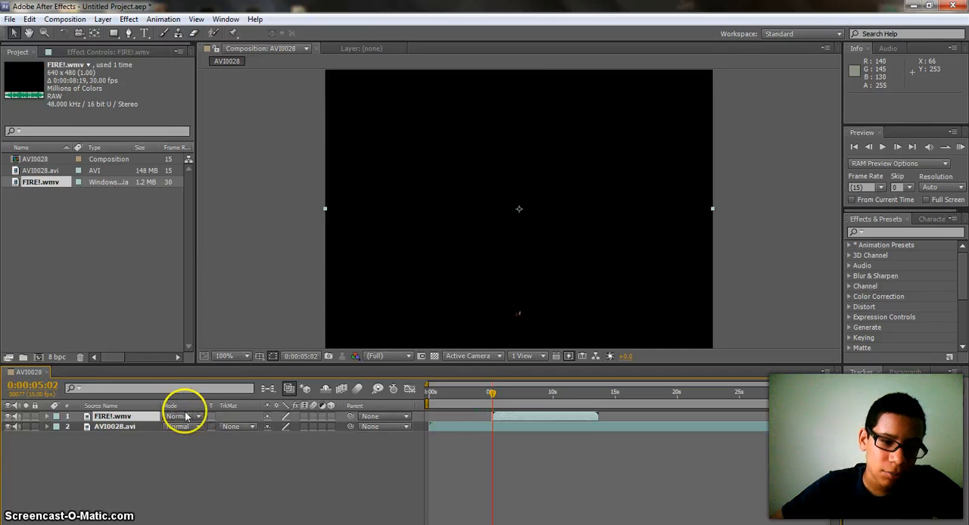
- Set the FIRE!.wmv layer's blend mode to Add and scrub to preview the flames
{"action": "left_click", "coordinate": [177, 417]}
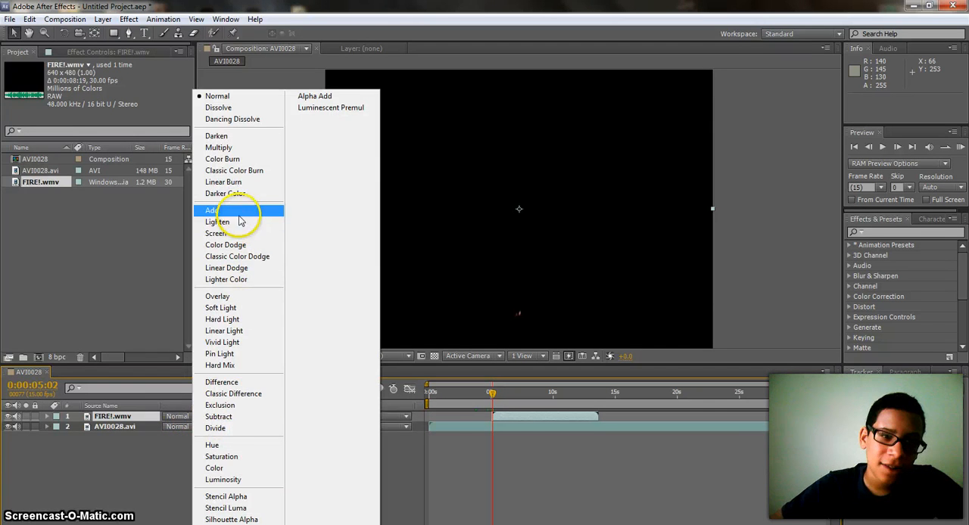
{"action": "left_click", "coordinate": [212, 211]}
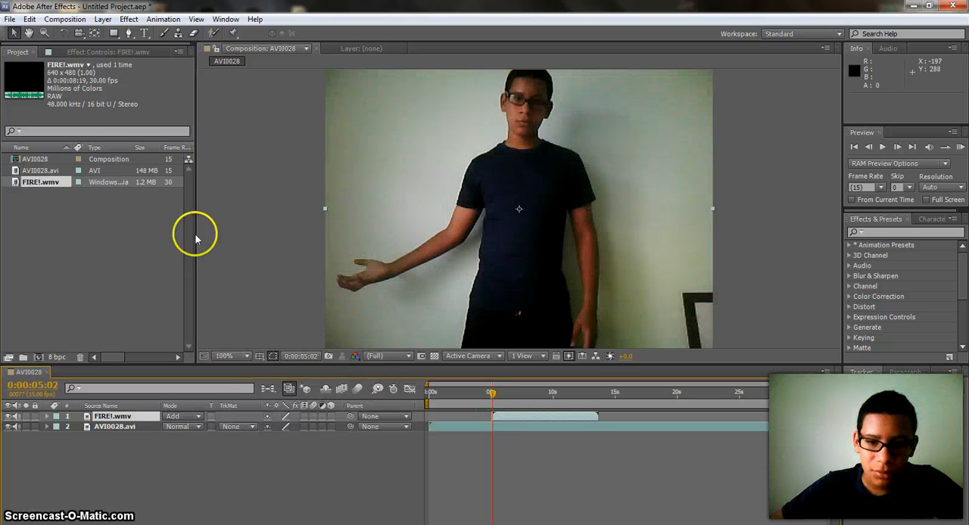
{"action": "mouse_move", "coordinate": [490, 393]}
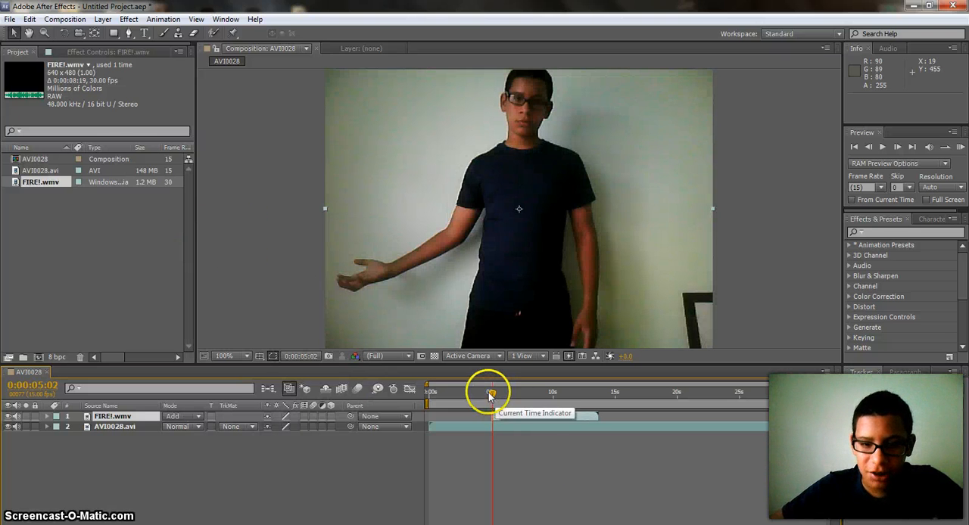
{"action": "left_click_drag", "start_coordinate": [488, 392], "coordinate": [514, 392]}
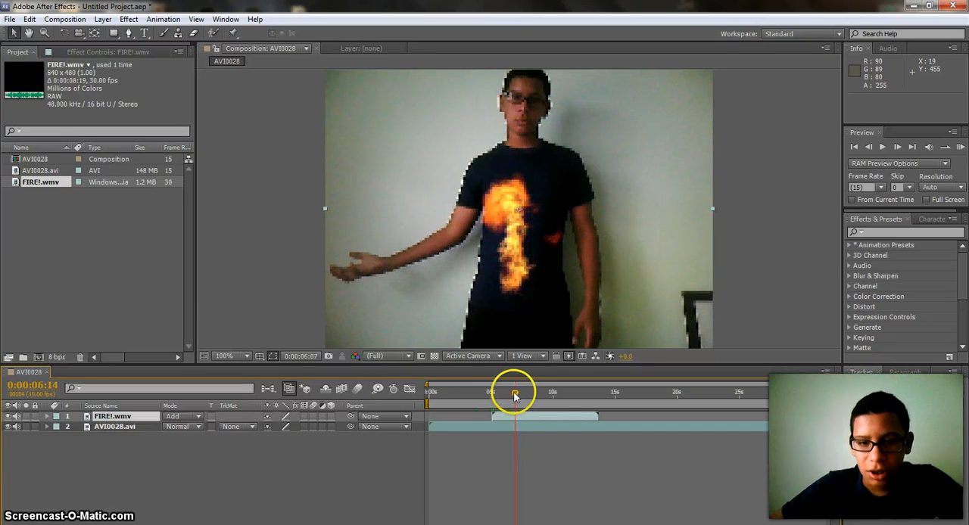
{"action": "left_click_drag", "start_coordinate": [514, 392], "coordinate": [532, 392]}
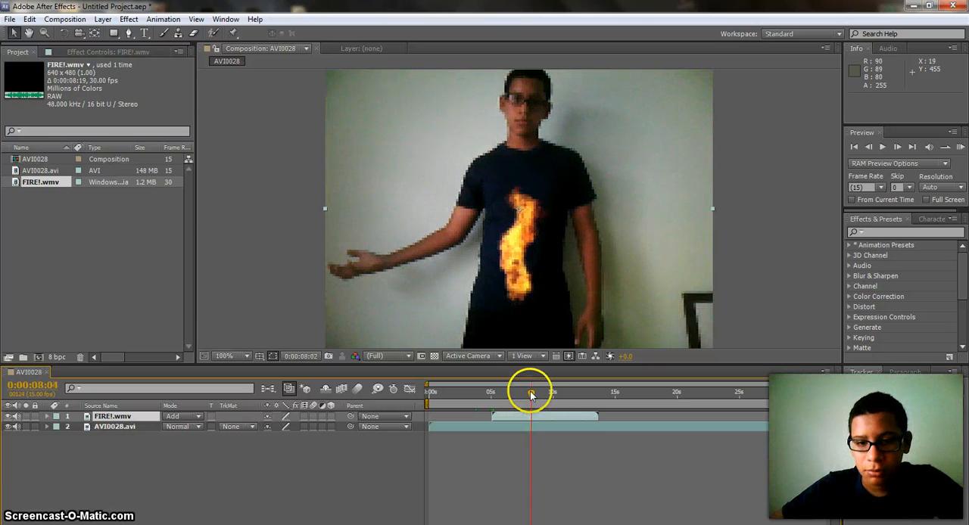
{"action": "left_click_drag", "start_coordinate": [530, 392], "coordinate": [498, 392]}
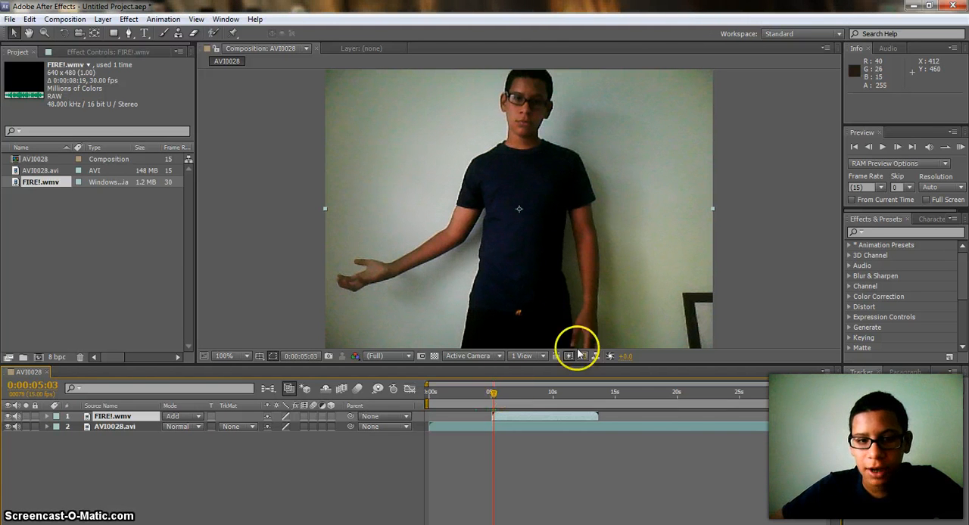
{"action": "mouse_move", "coordinate": [556, 324]}
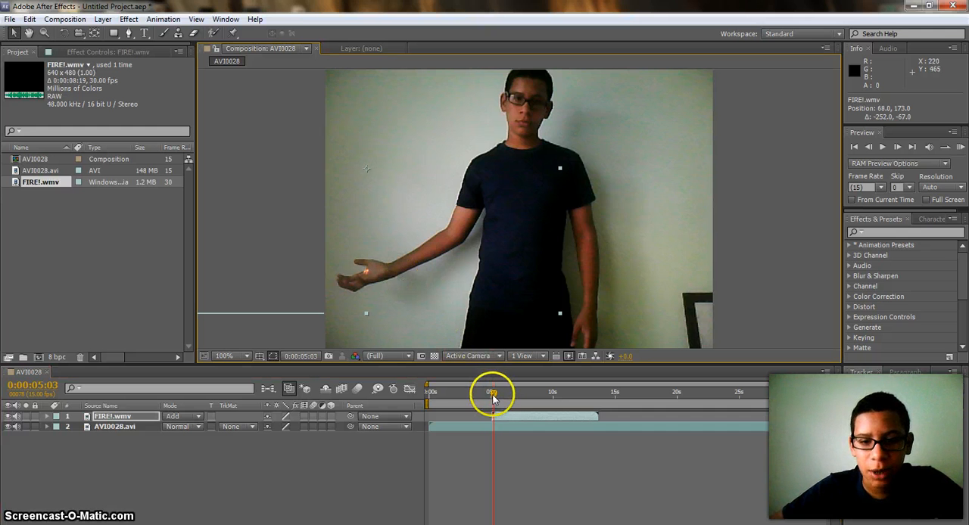
{"action": "mouse_move", "coordinate": [492, 392]}
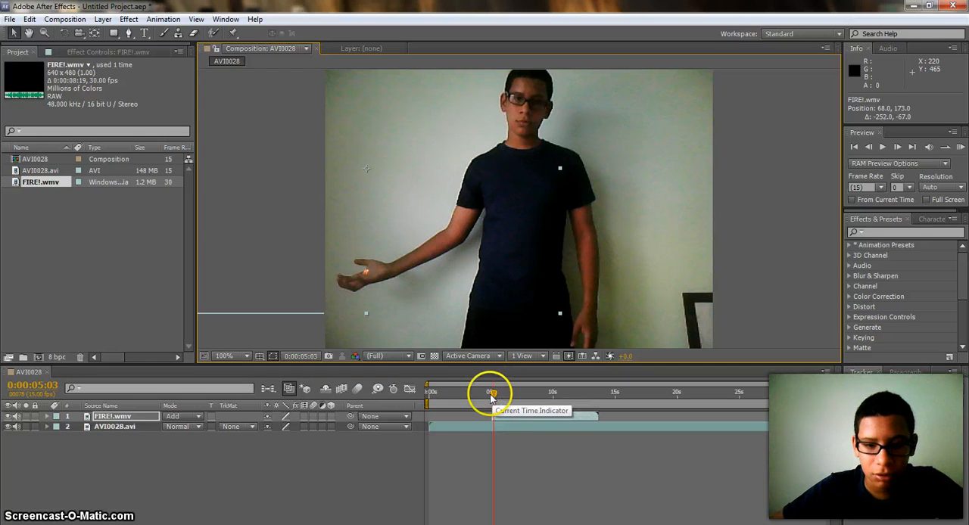
- Scrub through the fire on the outstretched hand and past its end
{"action": "left_click_drag", "start_coordinate": [491, 392], "coordinate": [502, 392]}
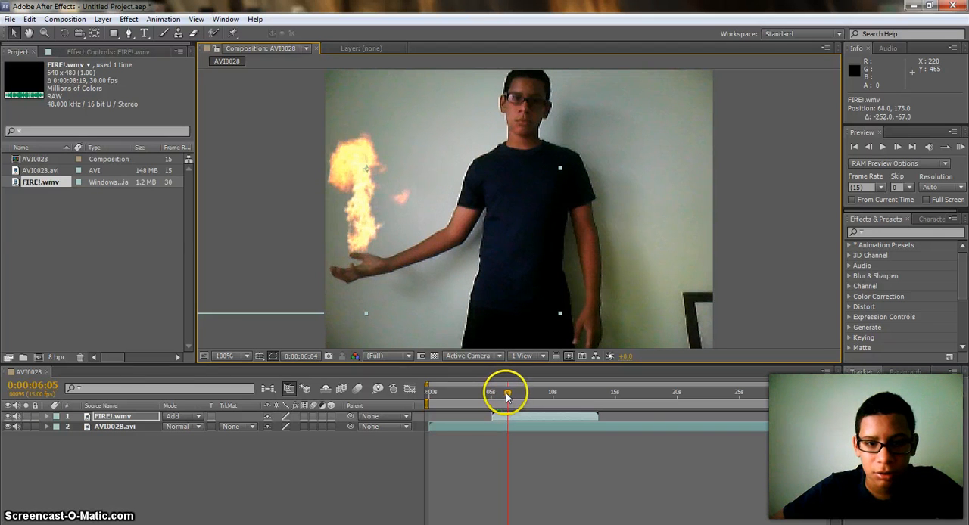
{"action": "left_click_drag", "start_coordinate": [507, 392], "coordinate": [518, 392]}
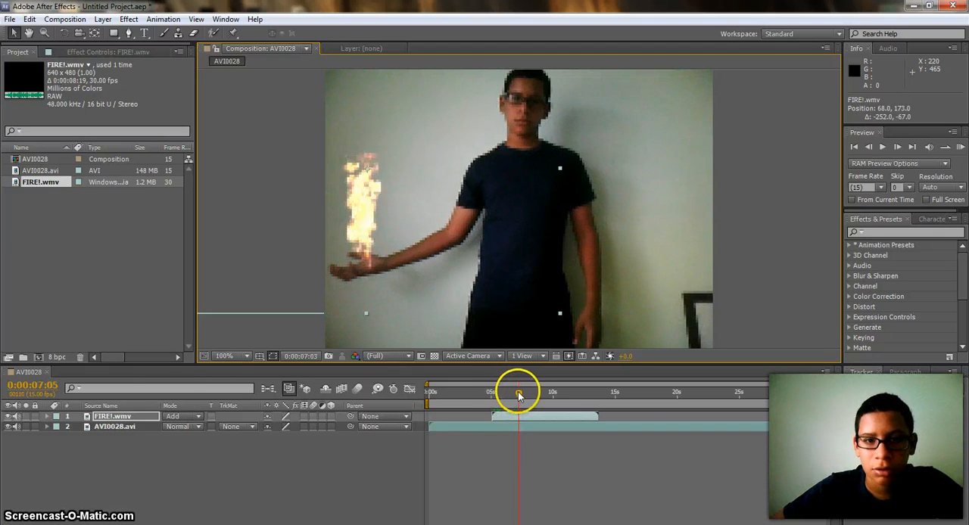
{"action": "left_click_drag", "start_coordinate": [520, 392], "coordinate": [546, 392]}
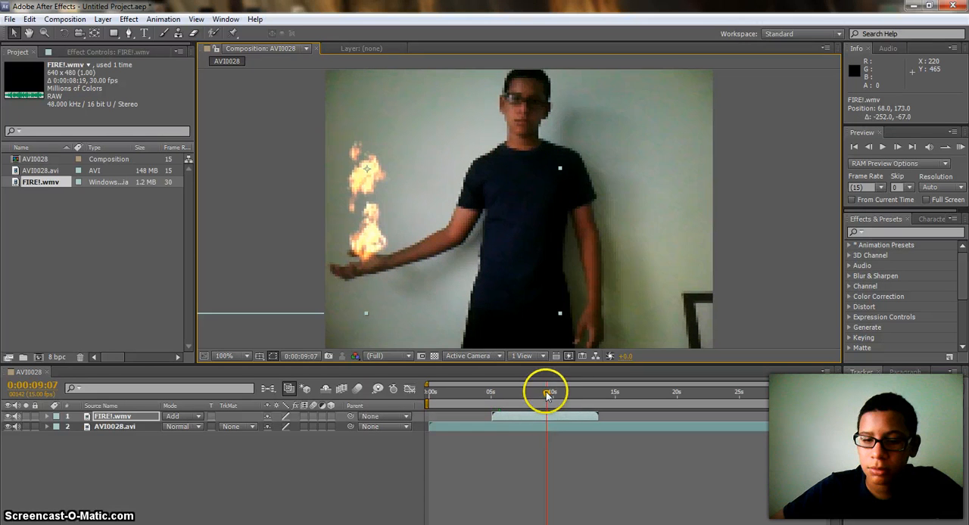
{"action": "left_click_drag", "start_coordinate": [545, 392], "coordinate": [589, 392]}
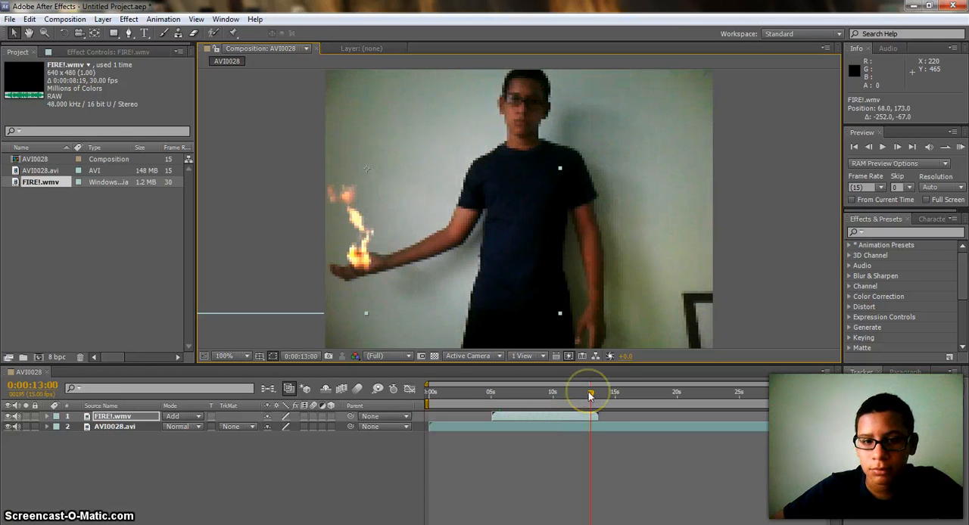
{"action": "left_click_drag", "start_coordinate": [589, 393], "coordinate": [592, 393]}
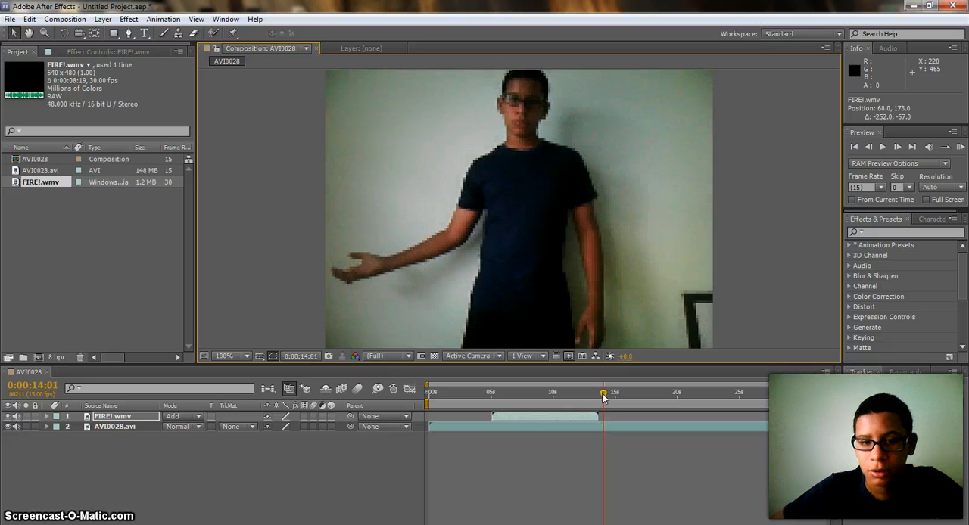
{"action": "left_click_drag", "start_coordinate": [603, 392], "coordinate": [615, 392]}
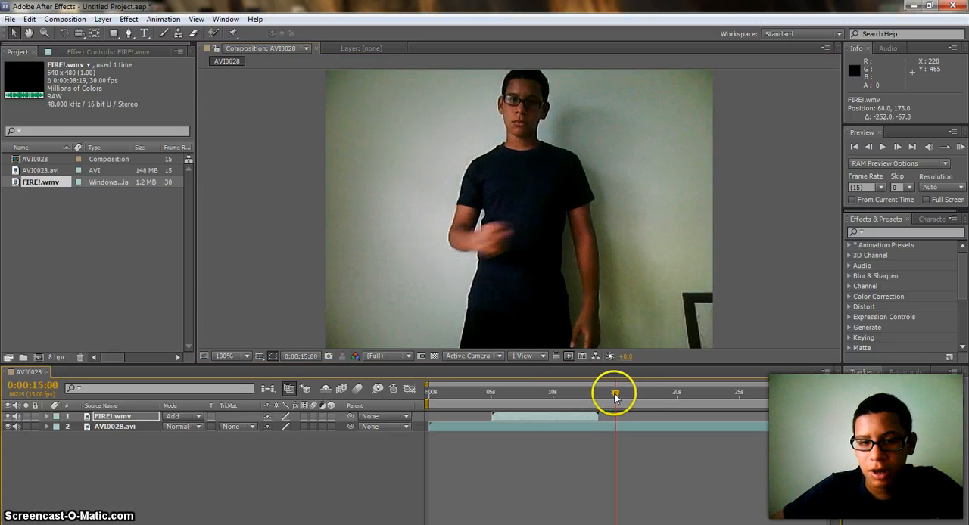
{"action": "left_click_drag", "start_coordinate": [615, 392], "coordinate": [659, 392]}
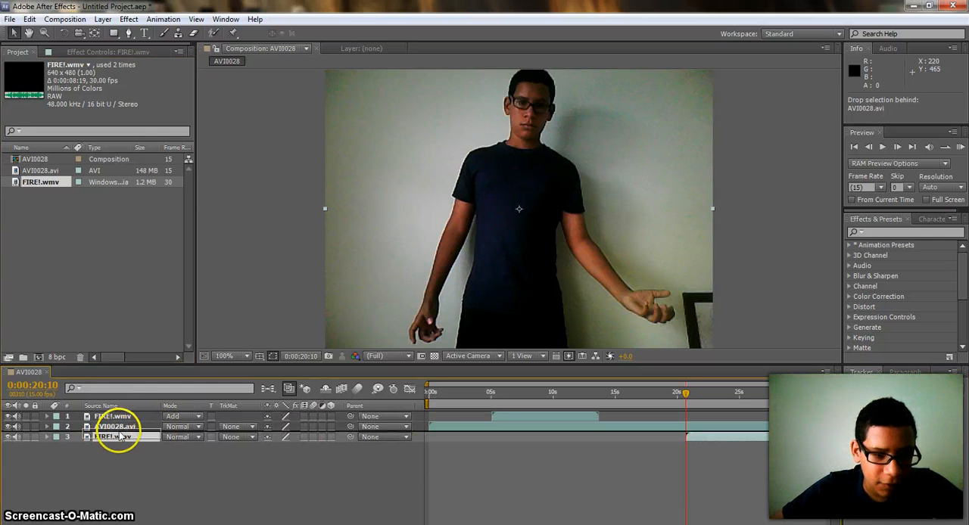
- Move the second FIRE!.wmv layer to the top of the layer stack
{"action": "left_click_drag", "start_coordinate": [118, 436], "coordinate": [117, 416]}
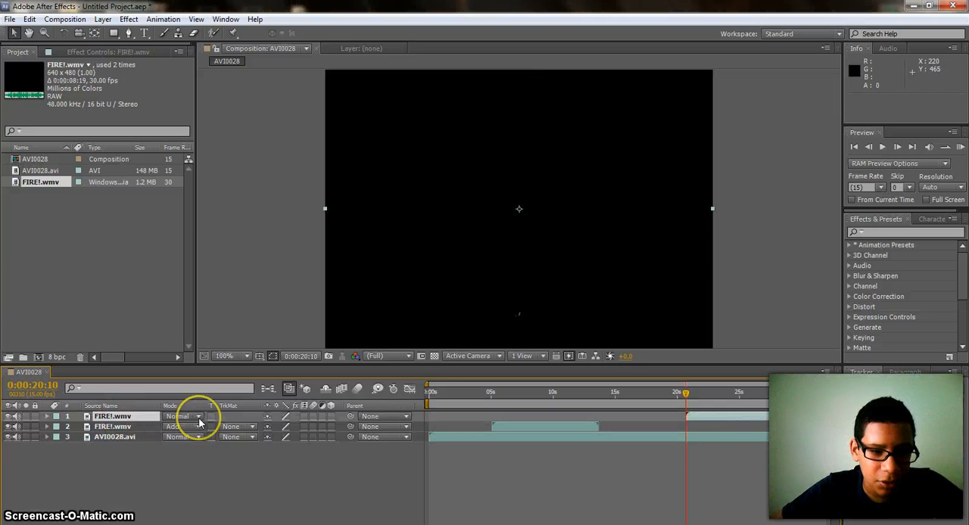
- Set the top fire layer to Add and preview its flames from about 21 seconds
{"action": "left_click", "coordinate": [182, 416]}
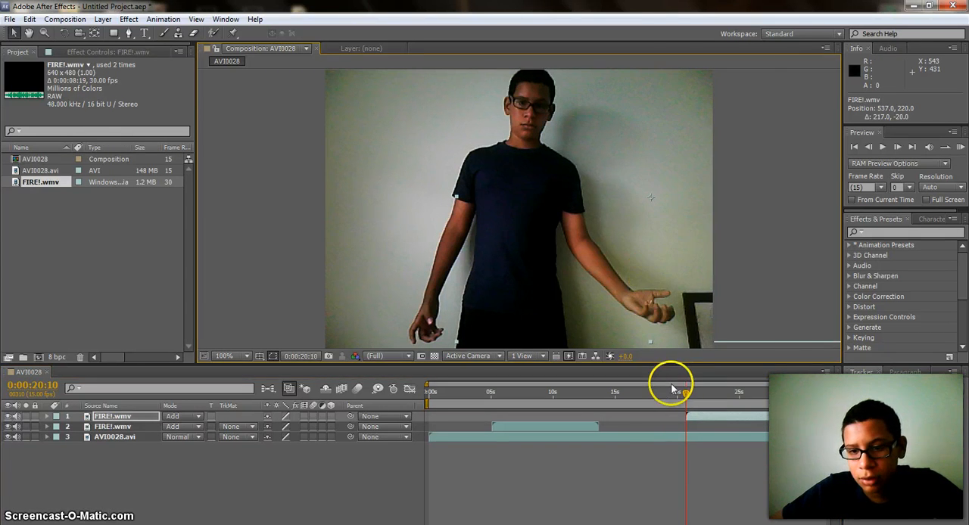
{"action": "left_click_drag", "start_coordinate": [673, 392], "coordinate": [689, 392]}
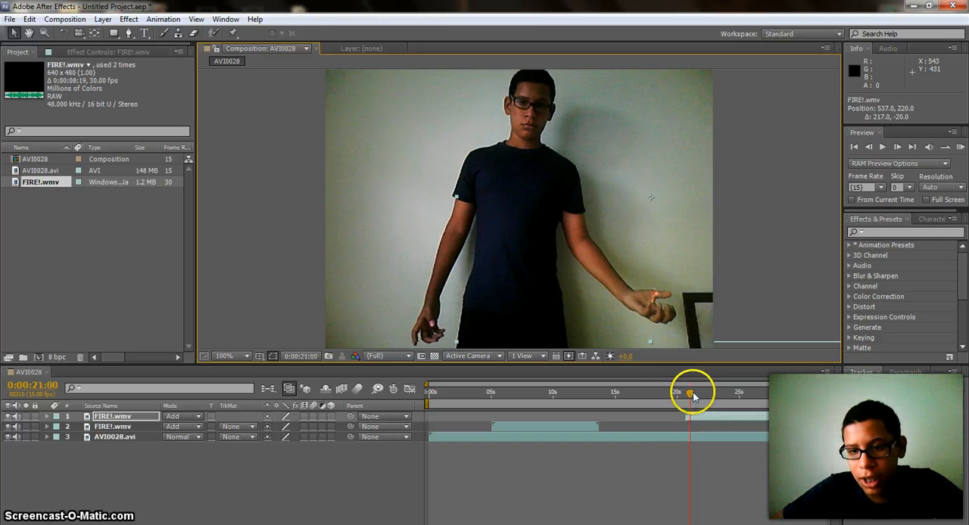
{"action": "left_click_drag", "start_coordinate": [689, 392], "coordinate": [704, 392]}
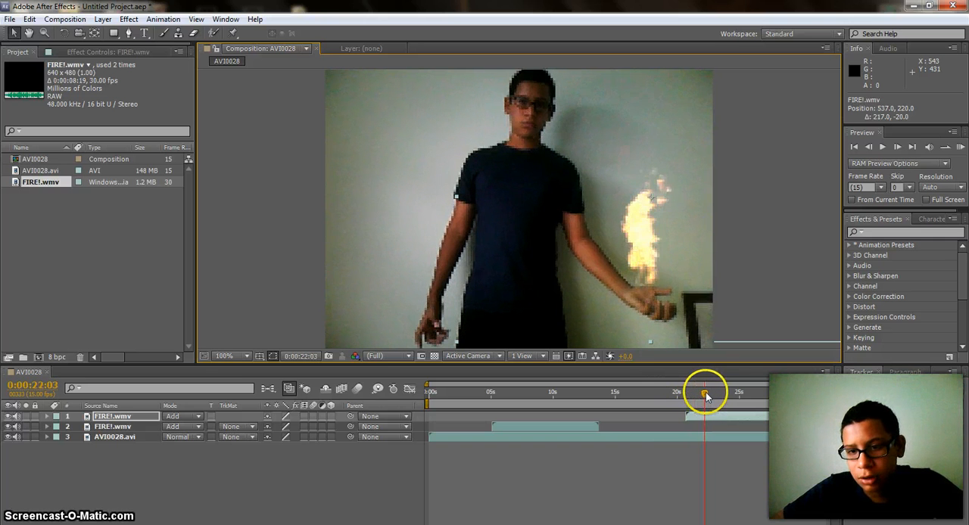
{"action": "left_click_drag", "start_coordinate": [703, 393], "coordinate": [716, 393]}
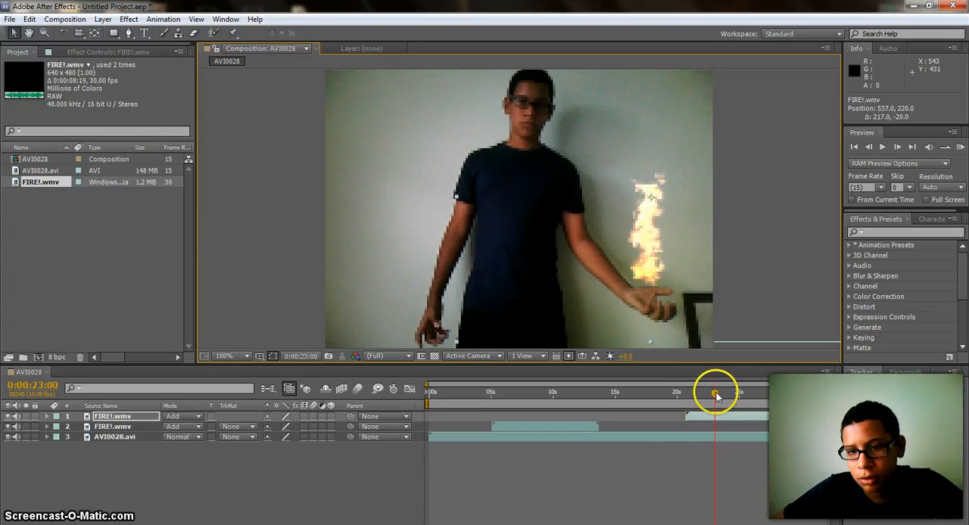
{"action": "left_click_drag", "start_coordinate": [715, 393], "coordinate": [738, 394]}
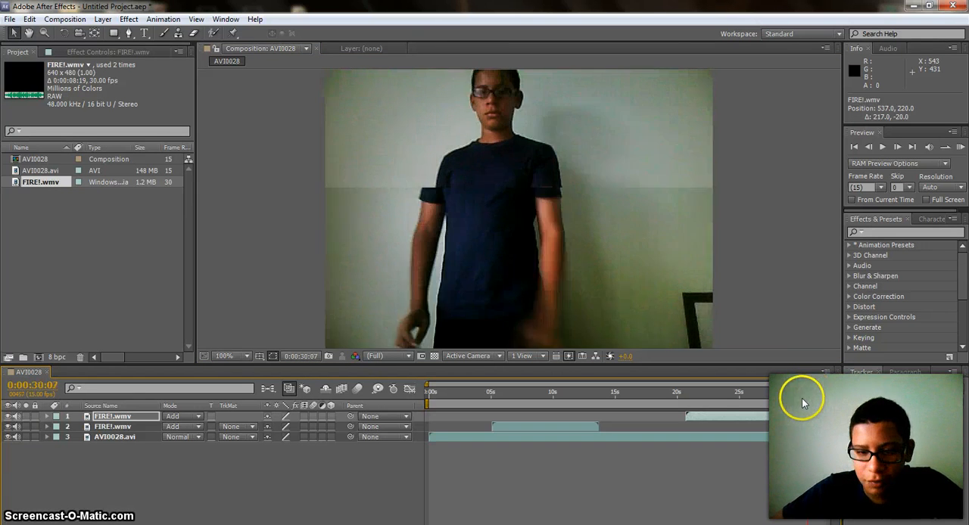
- Jump to the fire on the right hand, then scrub back toward the start
{"action": "left_click", "coordinate": [674, 391]}
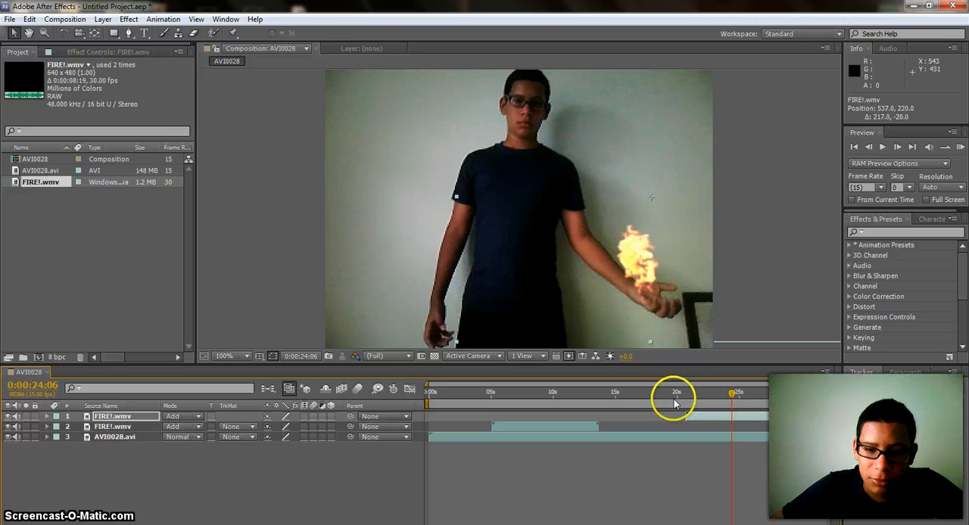
{"action": "left_click_drag", "start_coordinate": [675, 392], "coordinate": [463, 392]}
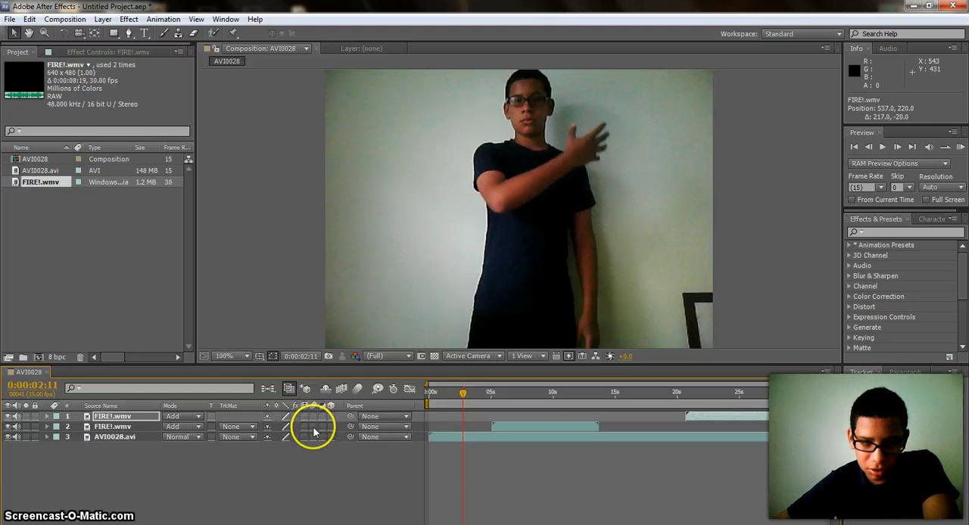
{"action": "mouse_move", "coordinate": [585, 332]}
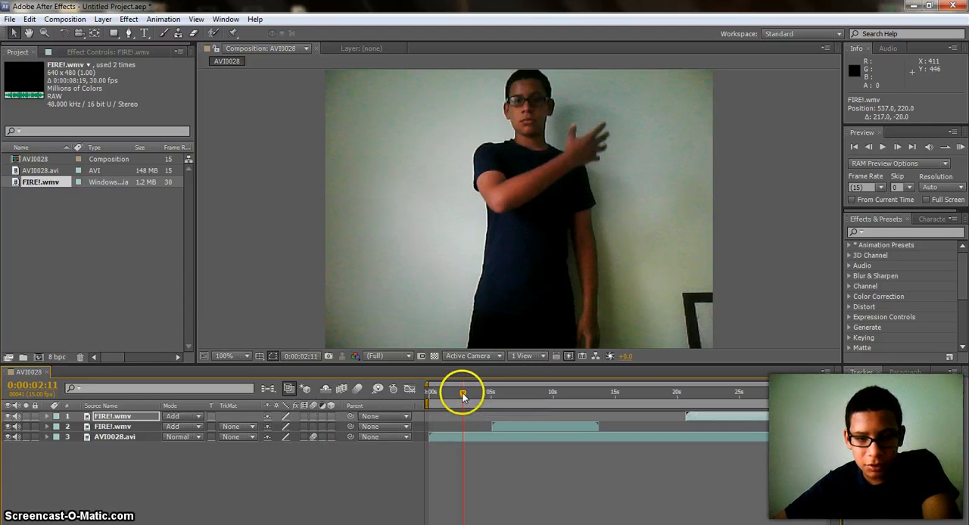
{"action": "left_click_drag", "start_coordinate": [462, 394], "coordinate": [449, 393]}
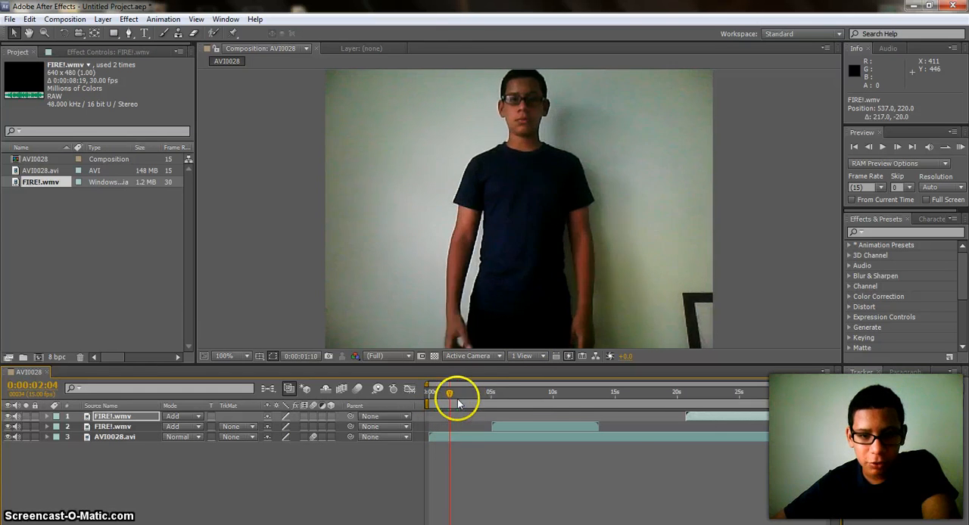
{"action": "left_click_drag", "start_coordinate": [449, 392], "coordinate": [513, 392]}
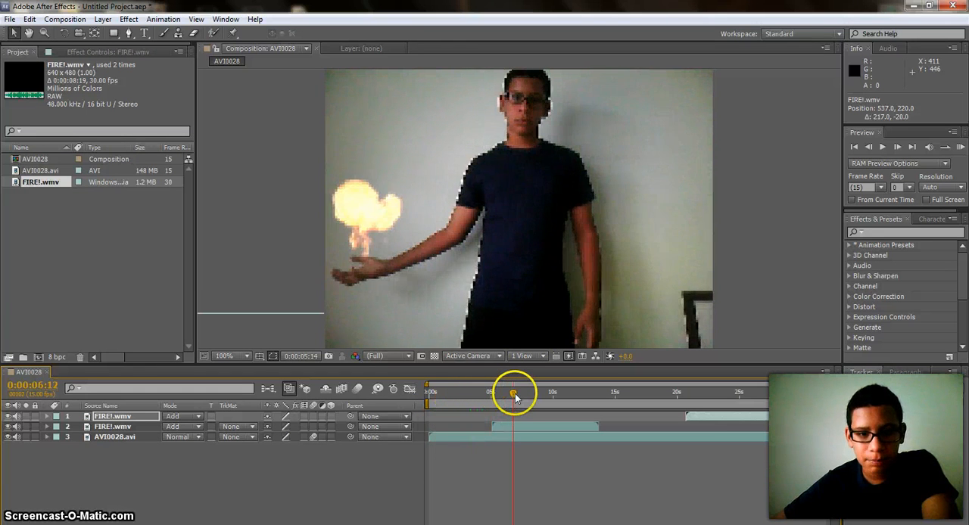
{"action": "left_click_drag", "start_coordinate": [513, 392], "coordinate": [527, 392]}
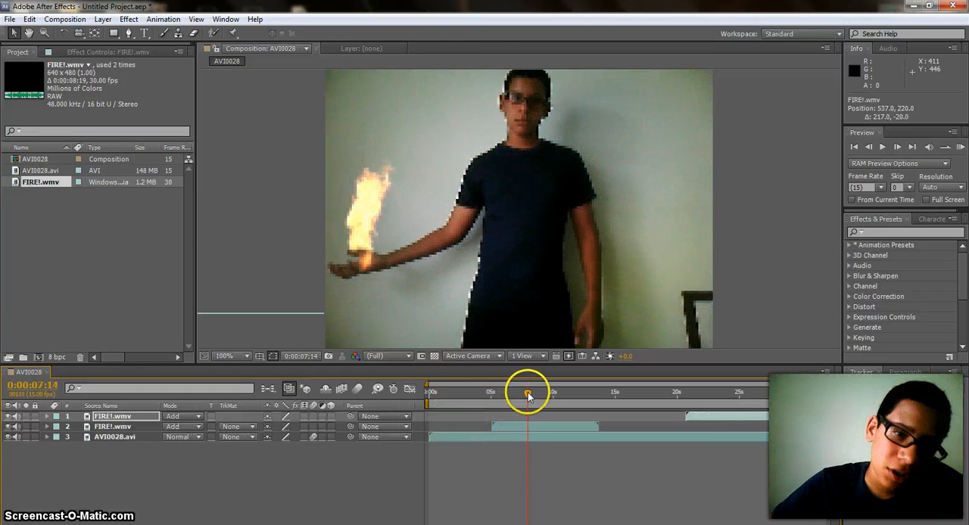
{"action": "left_click_drag", "start_coordinate": [528, 393], "coordinate": [552, 393]}
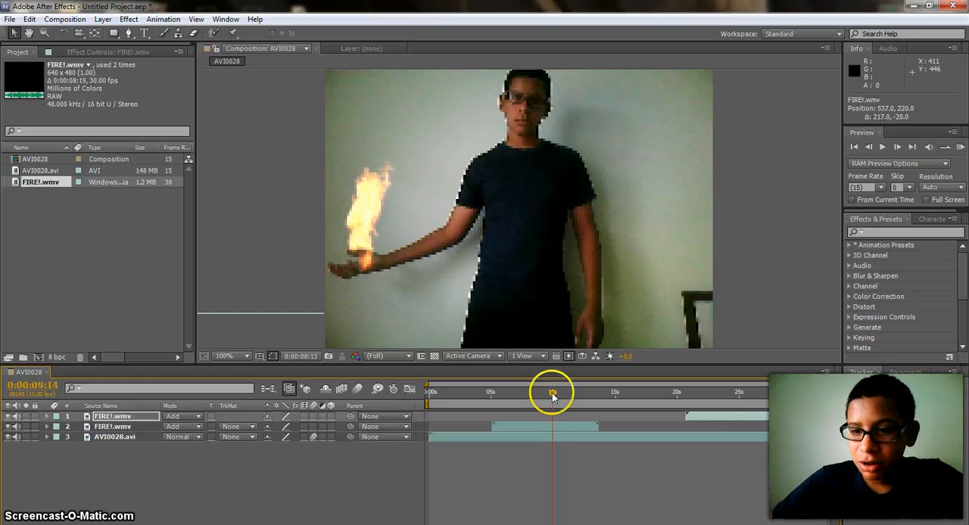
{"action": "left_click_drag", "start_coordinate": [553, 392], "coordinate": [574, 391]}
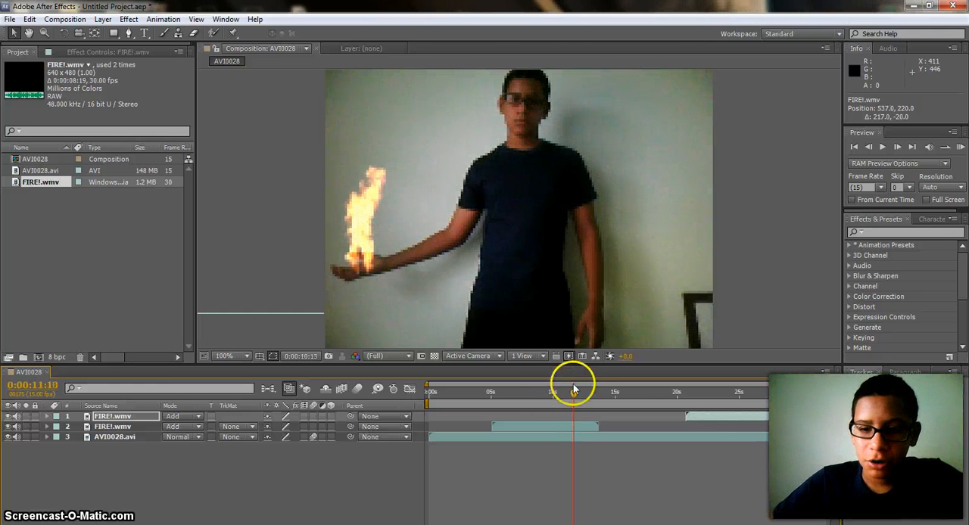
{"action": "left_click_drag", "start_coordinate": [573, 391], "coordinate": [596, 392]}
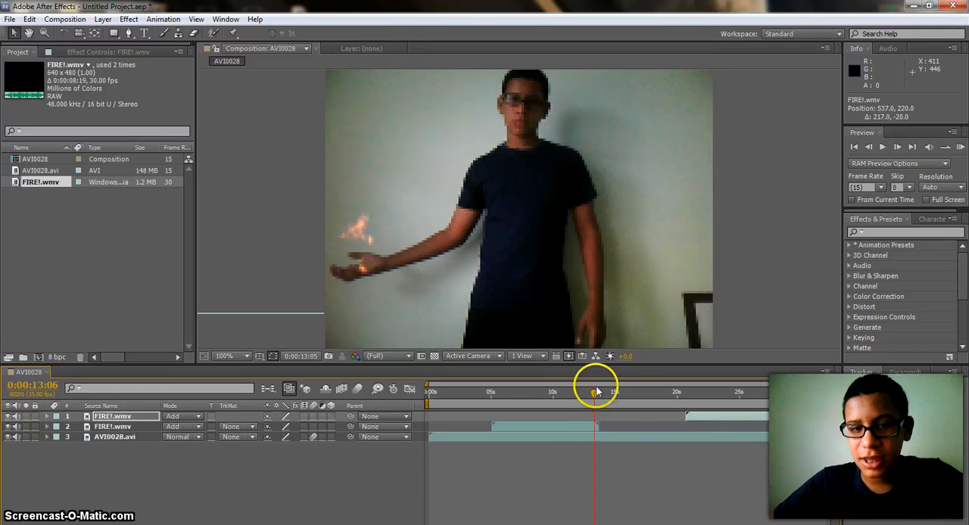
{"action": "left_click_drag", "start_coordinate": [594, 392], "coordinate": [601, 391]}
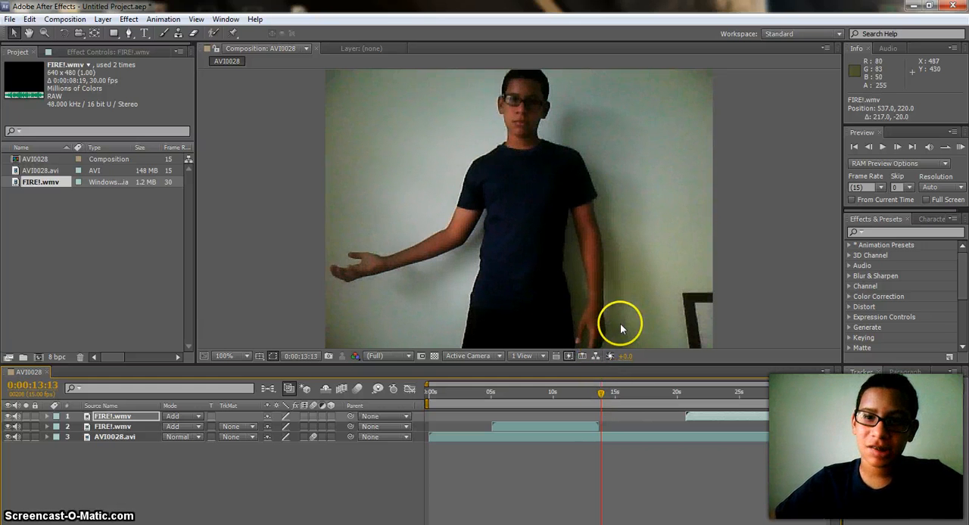
{"action": "mouse_move", "coordinate": [666, 314]}
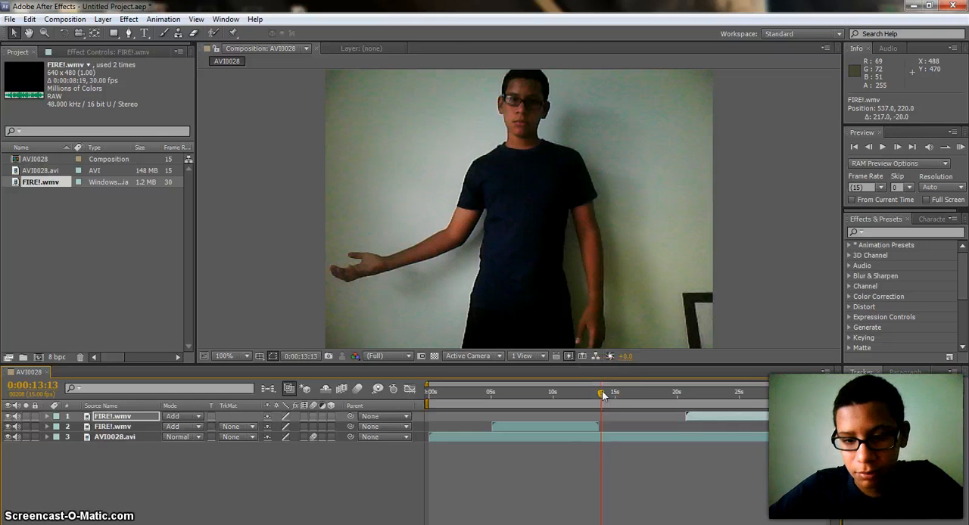
{"action": "left_click_drag", "start_coordinate": [602, 391], "coordinate": [628, 391]}
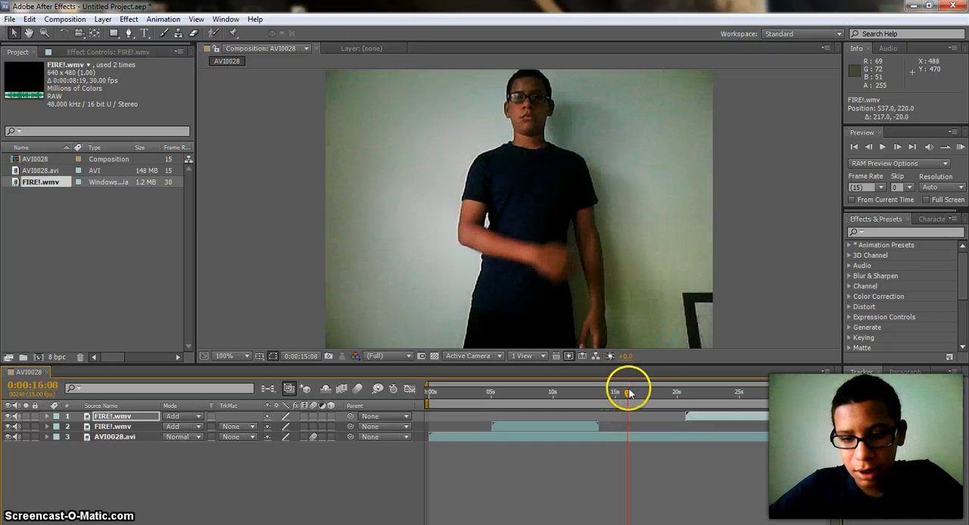
{"action": "left_click_drag", "start_coordinate": [628, 391], "coordinate": [605, 391]}
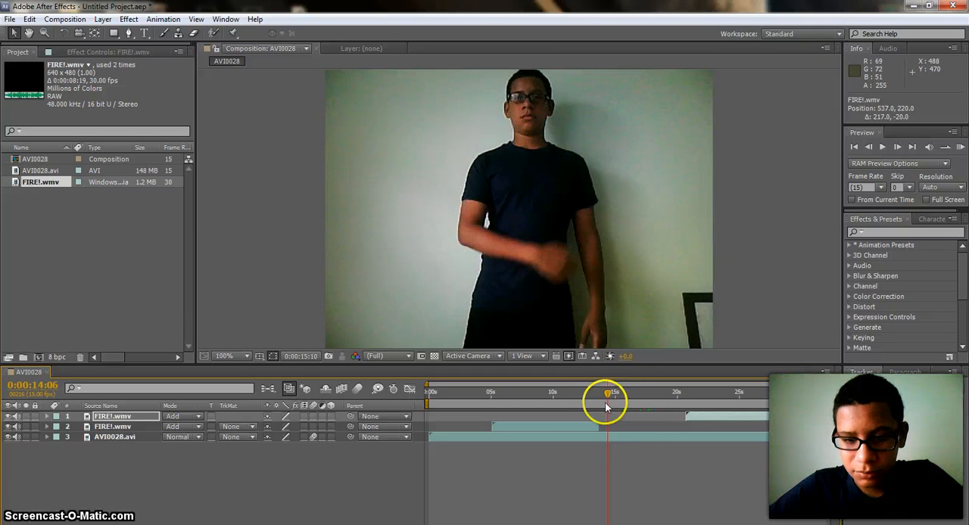
{"action": "left_click_drag", "start_coordinate": [609, 395], "coordinate": [553, 397]}
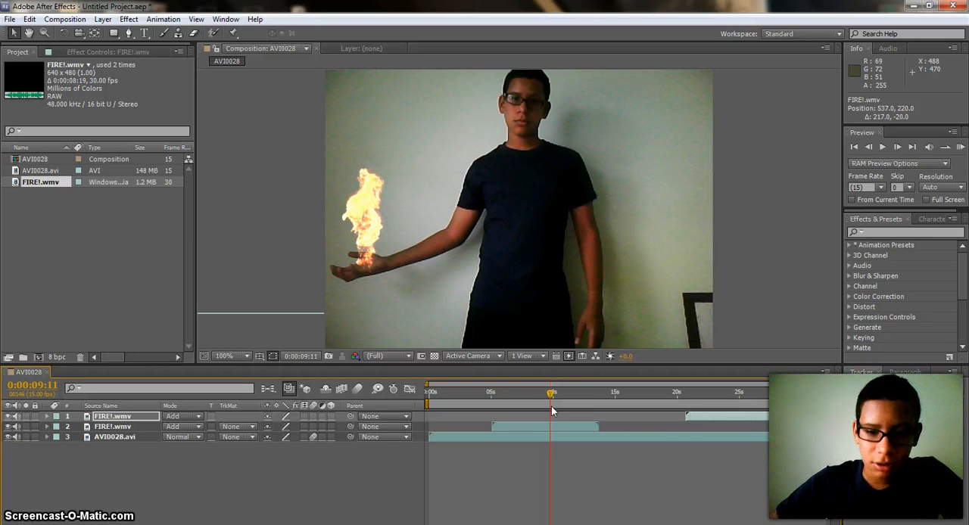
{"action": "mouse_move", "coordinate": [551, 393]}
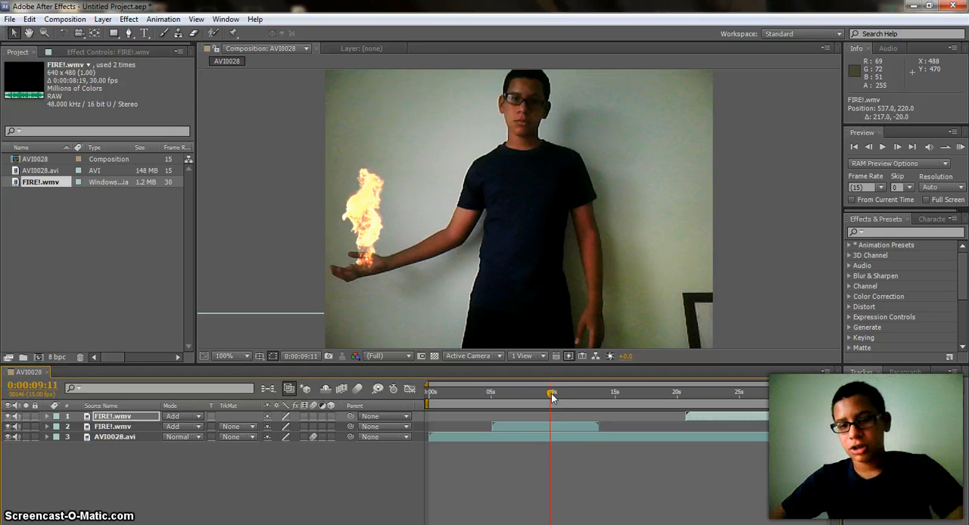
{"action": "left_click_drag", "start_coordinate": [551, 392], "coordinate": [554, 392]}
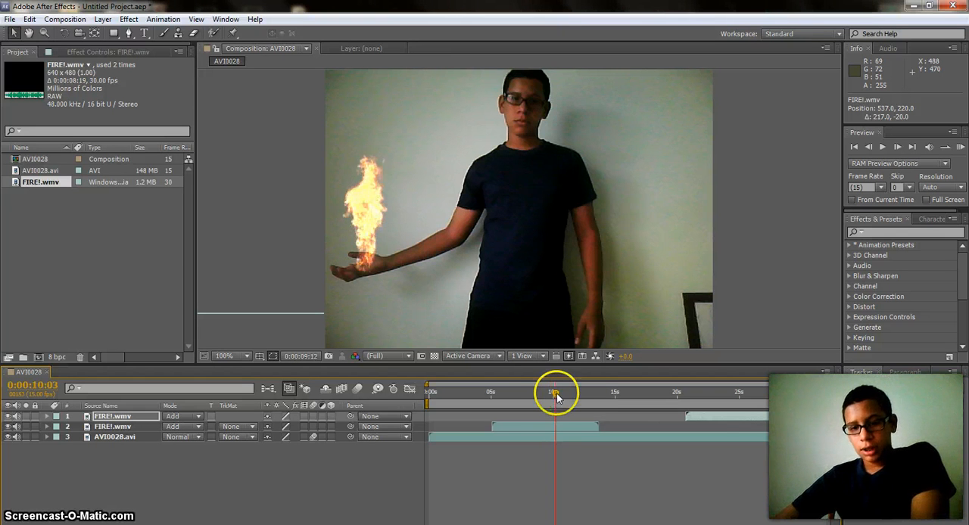
{"action": "left_click_drag", "start_coordinate": [554, 392], "coordinate": [592, 391]}
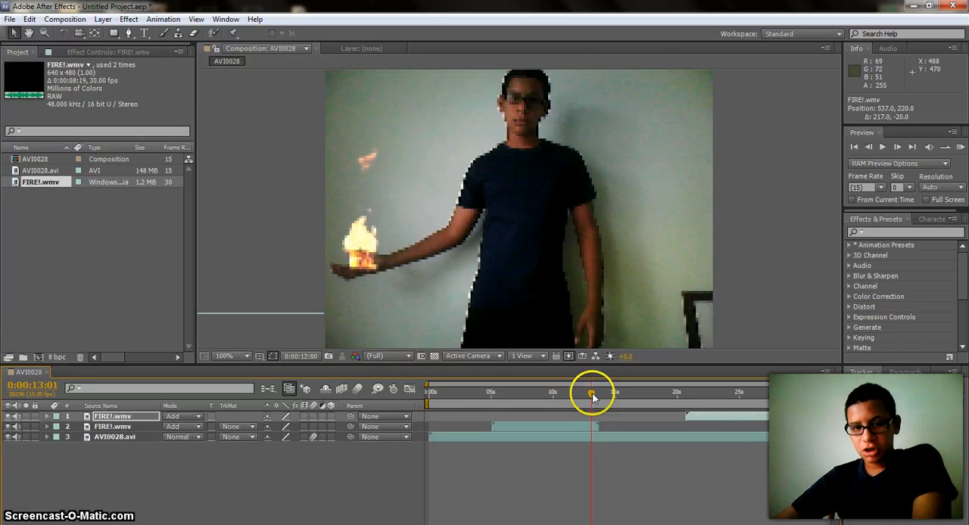
{"action": "left_click_drag", "start_coordinate": [591, 392], "coordinate": [603, 393]}
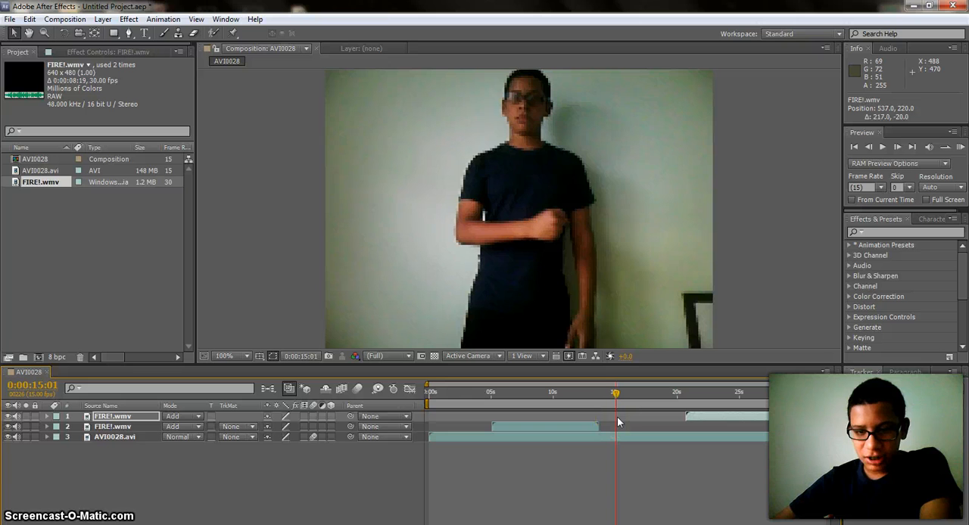
{"action": "mouse_move", "coordinate": [614, 392]}
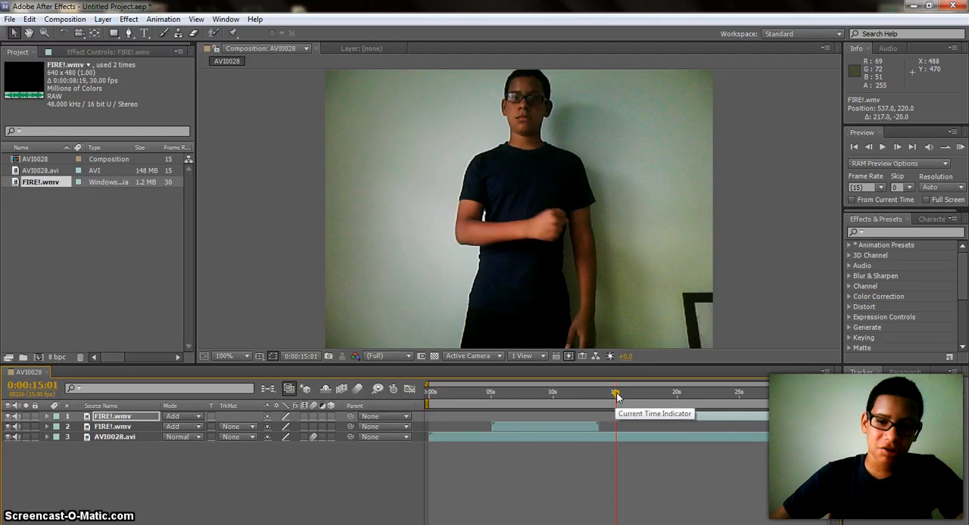
{"action": "left_click_drag", "start_coordinate": [617, 403], "coordinate": [604, 402]}
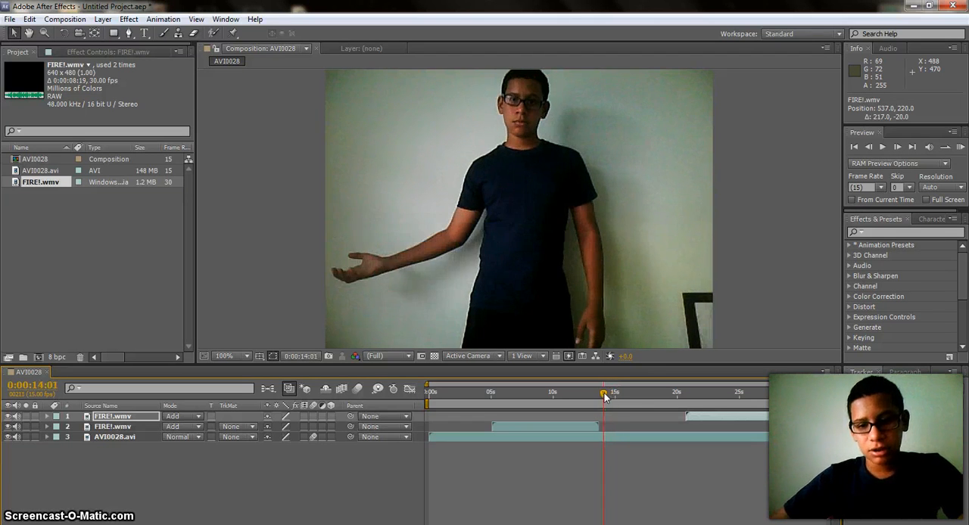
{"action": "left_click_drag", "start_coordinate": [603, 393], "coordinate": [573, 392]}
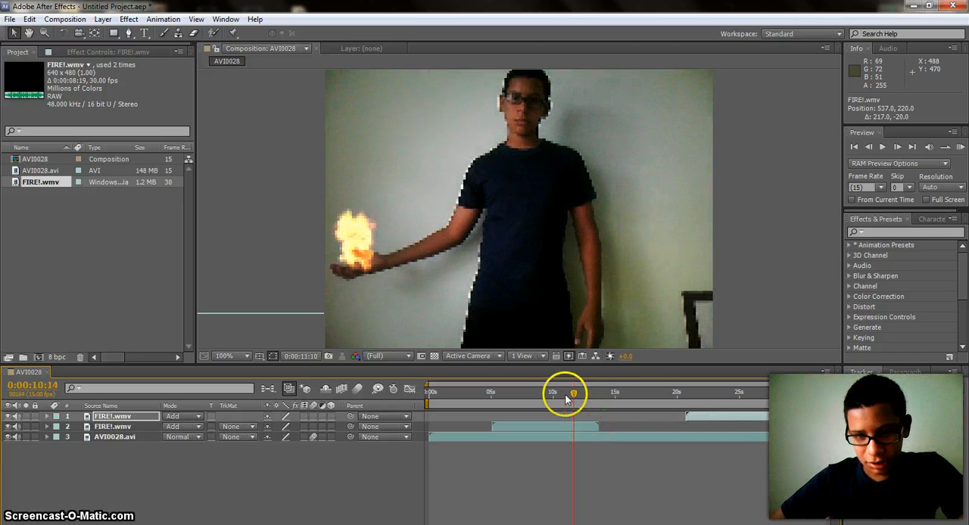
{"action": "left_click_drag", "start_coordinate": [569, 395], "coordinate": [554, 395]}
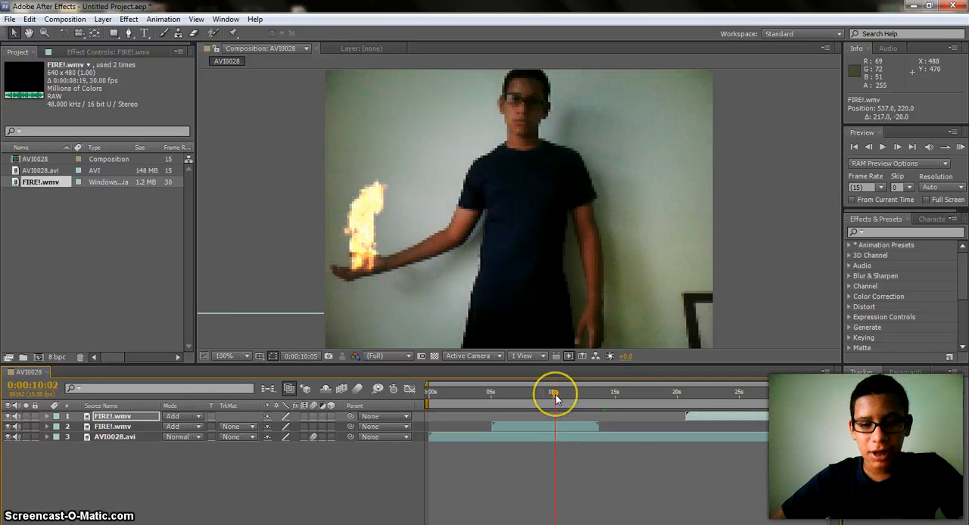